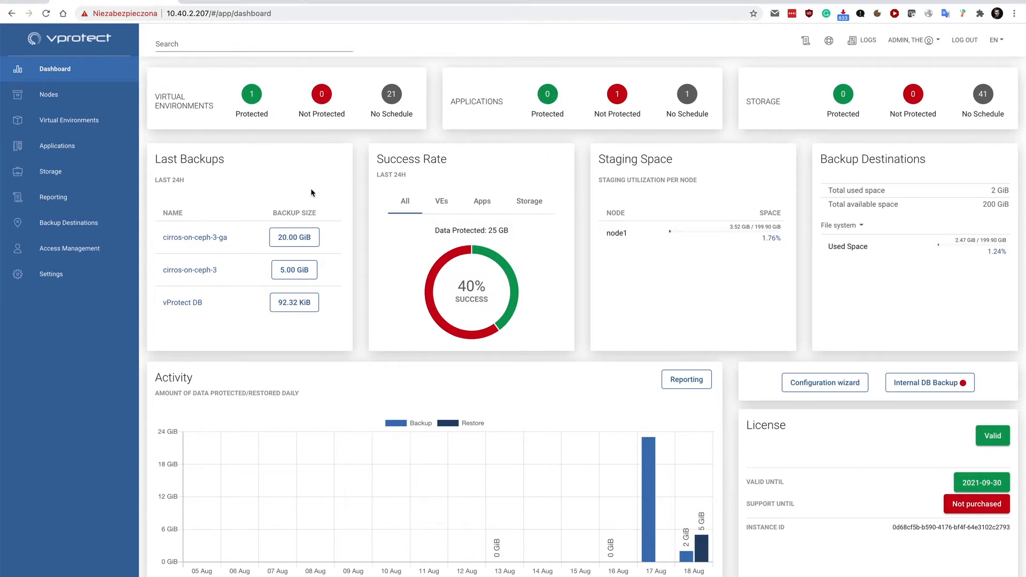
# Step: Show the Virtual Environment Backup report in vProtect Reporting, then head to Virtual Environments
pyautogui.click(68, 120)
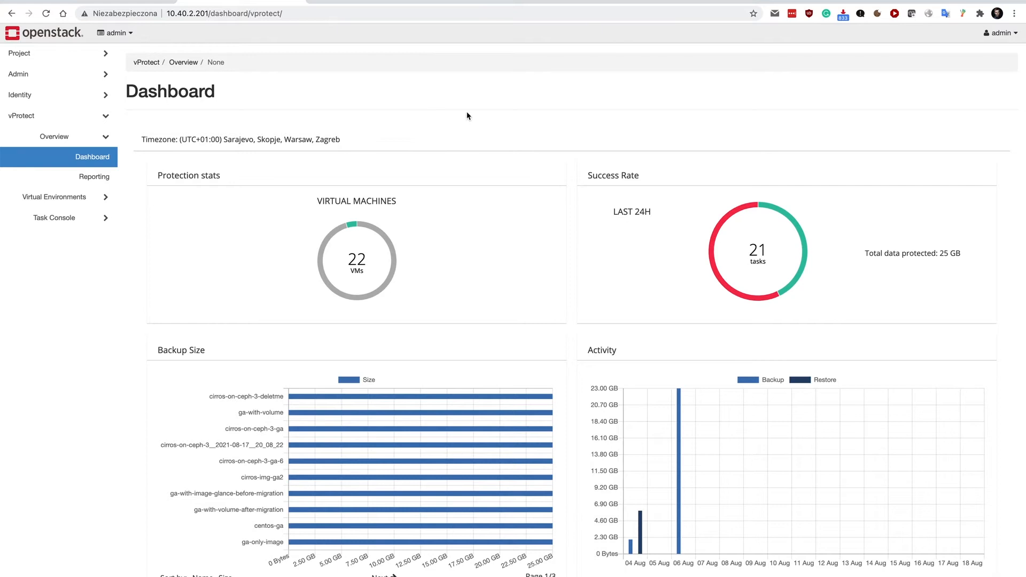
pyautogui.moveTo(491, 94)
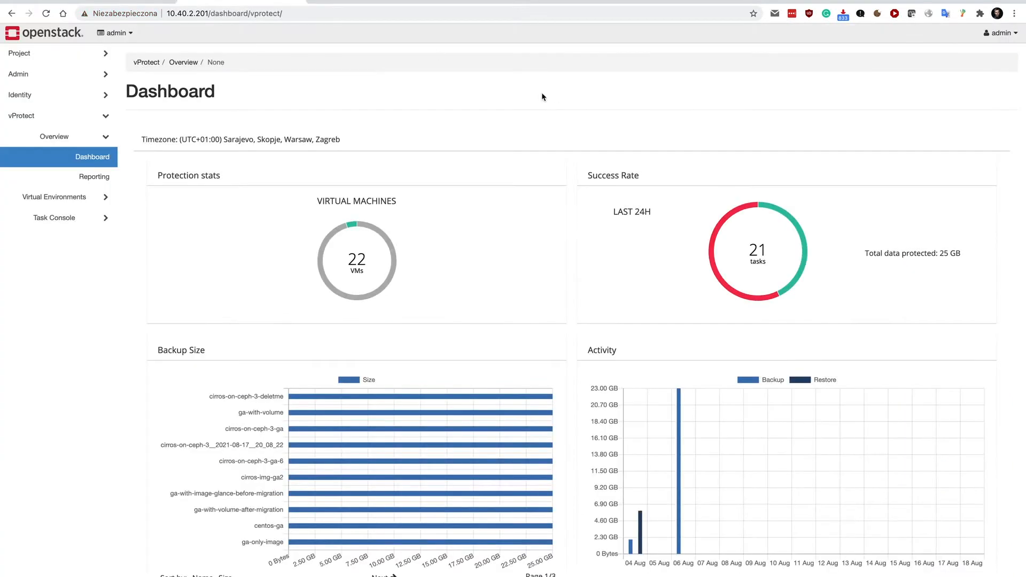
pyautogui.click(114, 33)
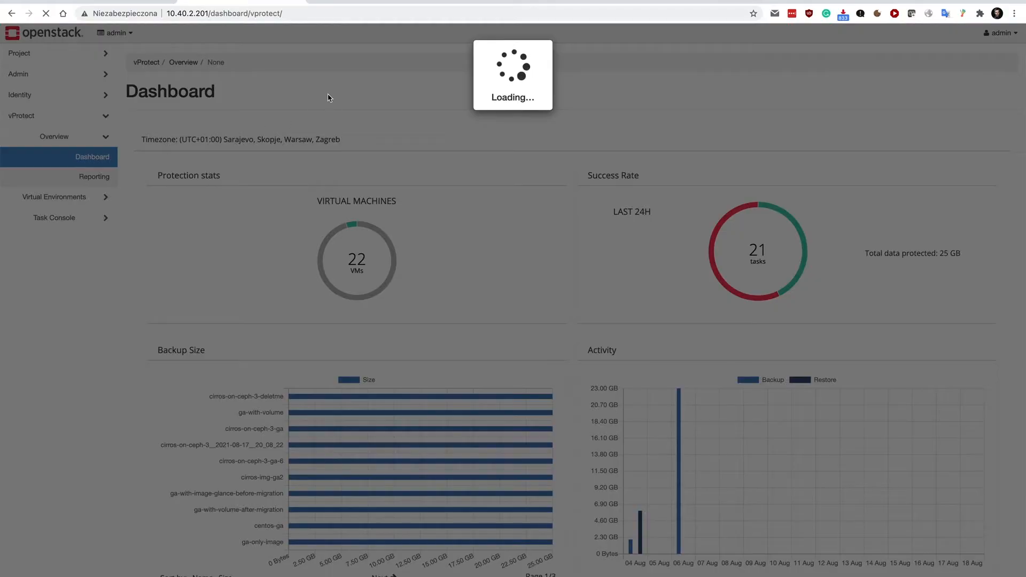
pyautogui.click(94, 176)
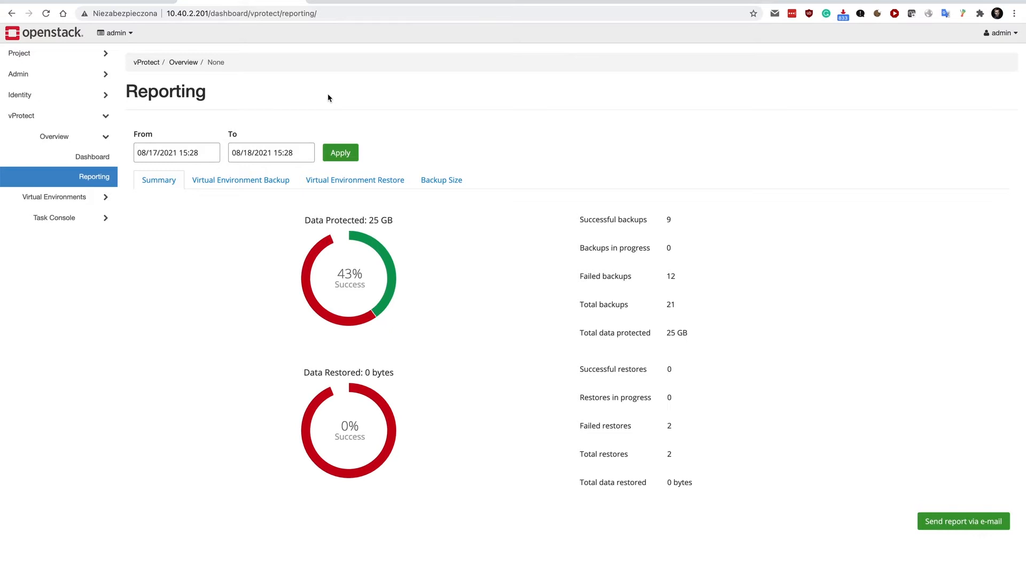
pyautogui.click(241, 179)
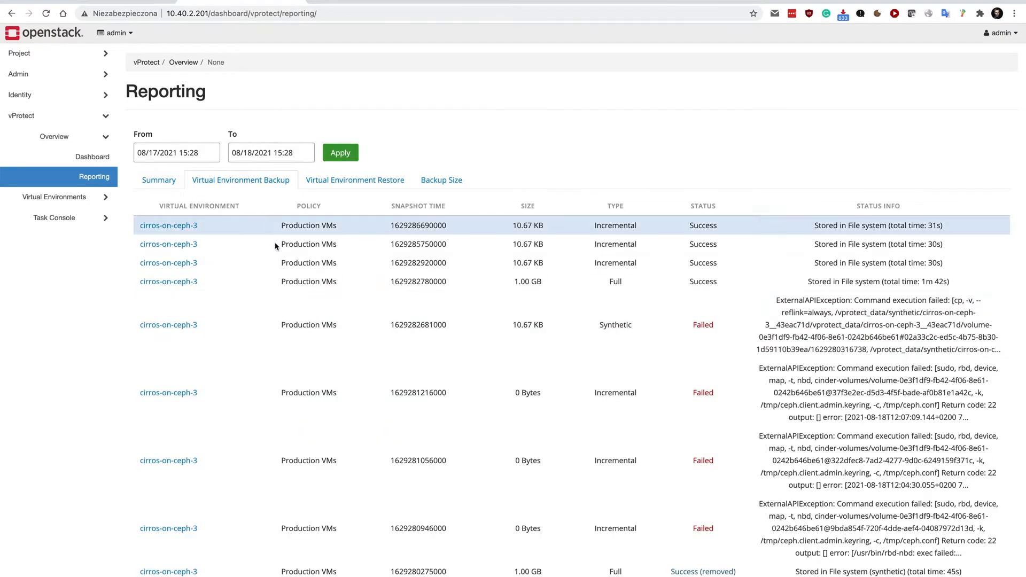
pyautogui.moveTo(439, 138)
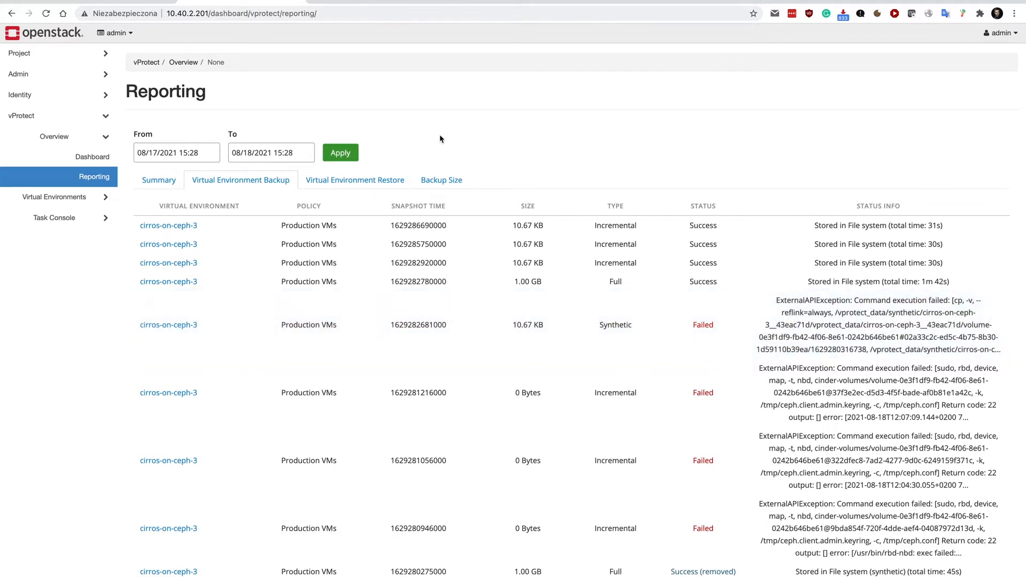
pyautogui.moveTo(79, 156)
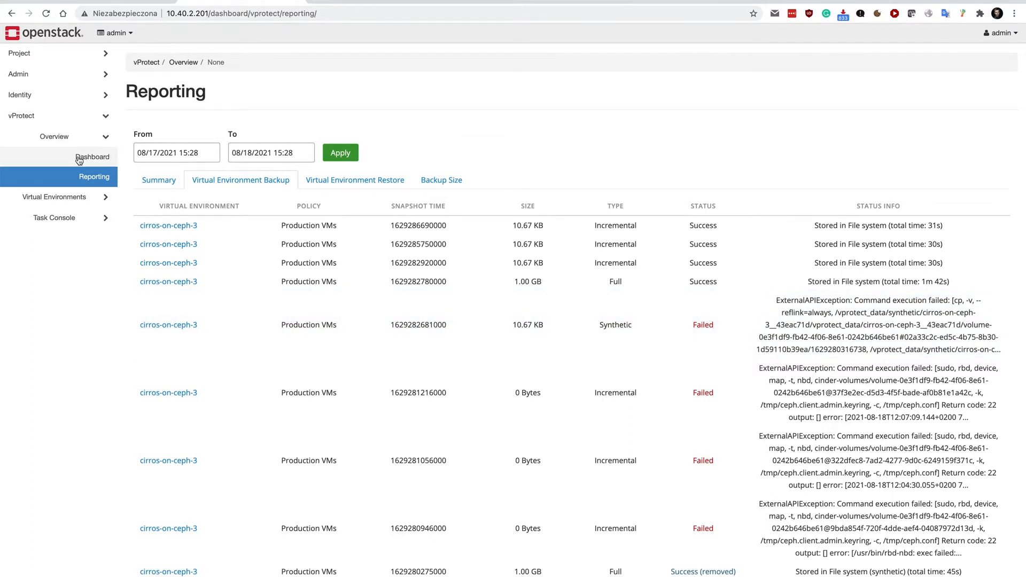
pyautogui.click(55, 156)
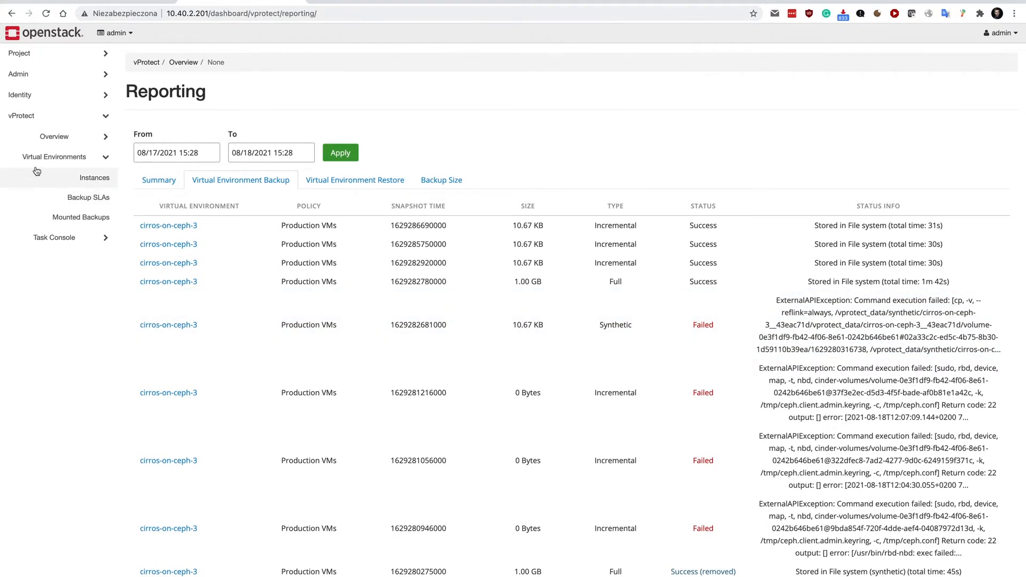
pyautogui.click(95, 177)
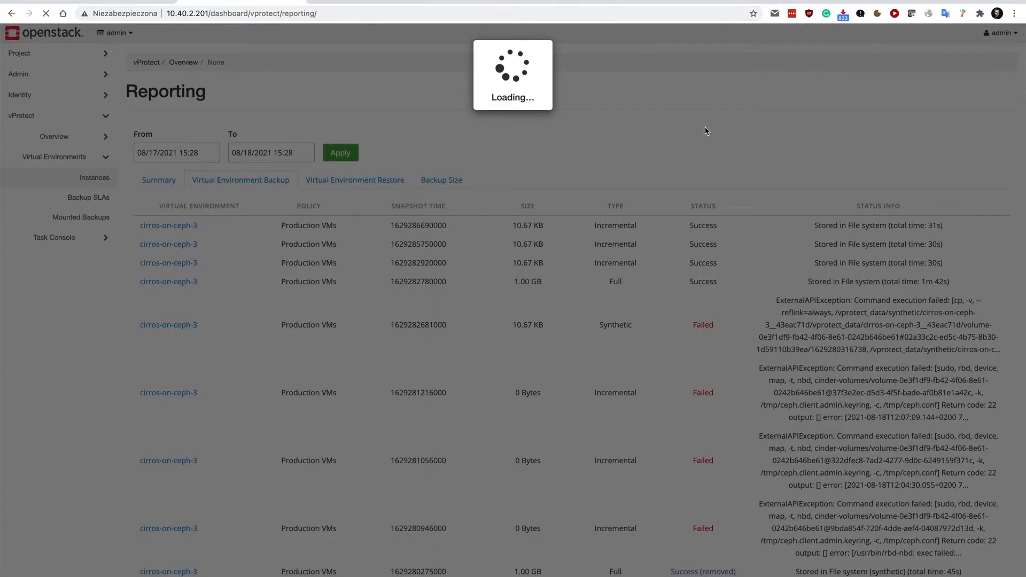
# Step: List the vProtect instances and reveal Backup, Mount and Restore actions for cirros-on-ceph-3
pyautogui.click(95, 177)
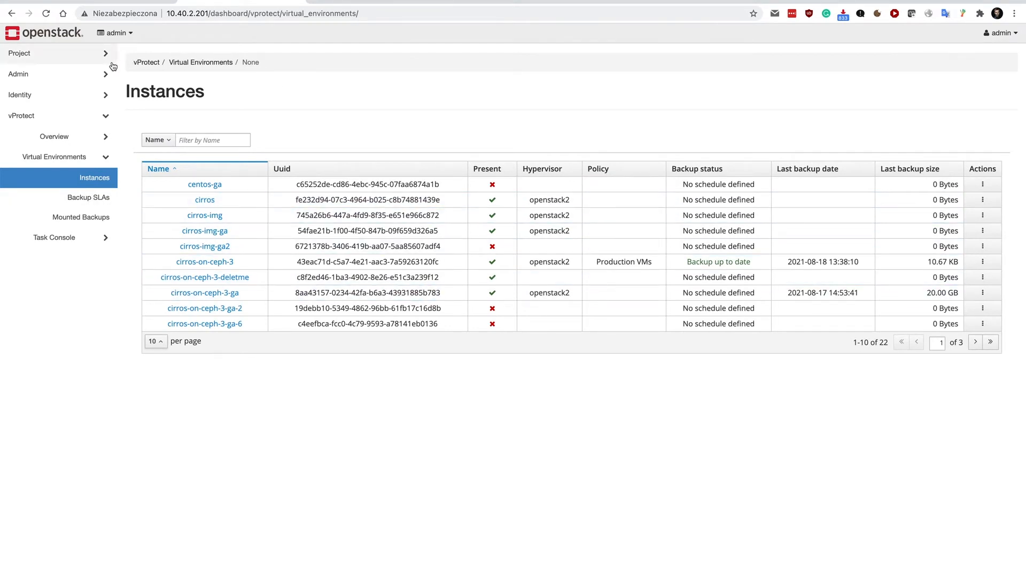
pyautogui.click(19, 54)
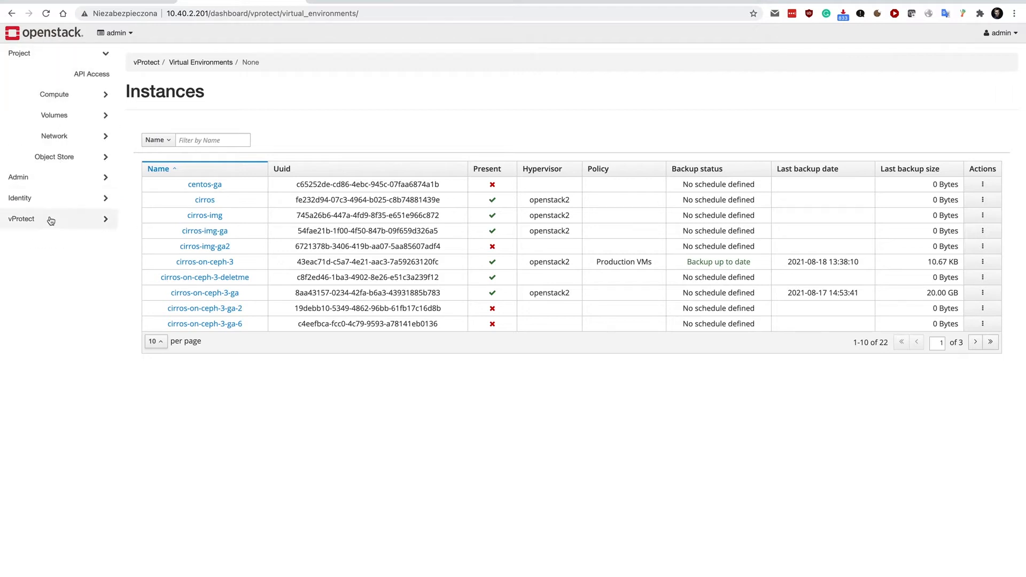
pyautogui.click(21, 218)
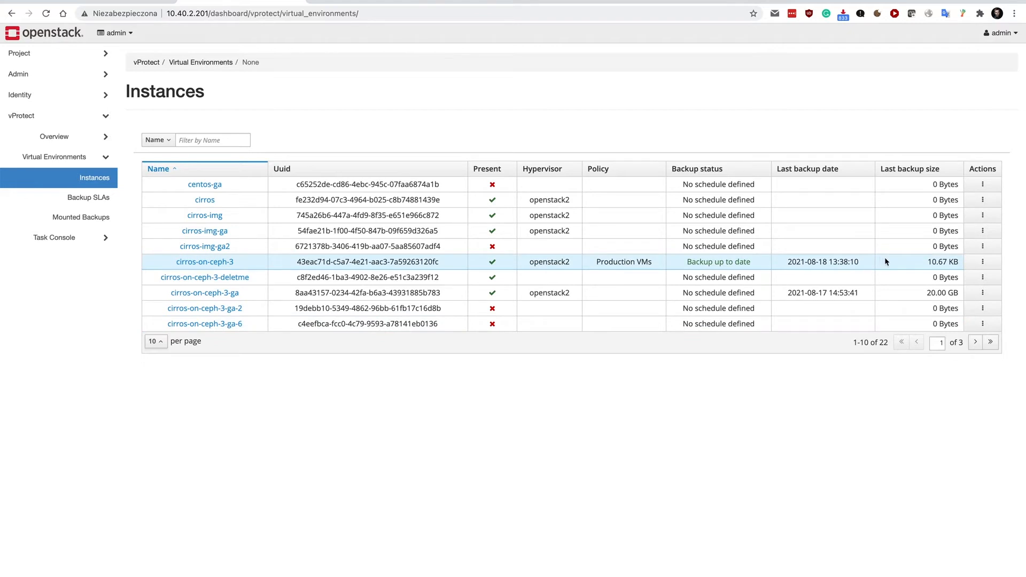
pyautogui.click(982, 261)
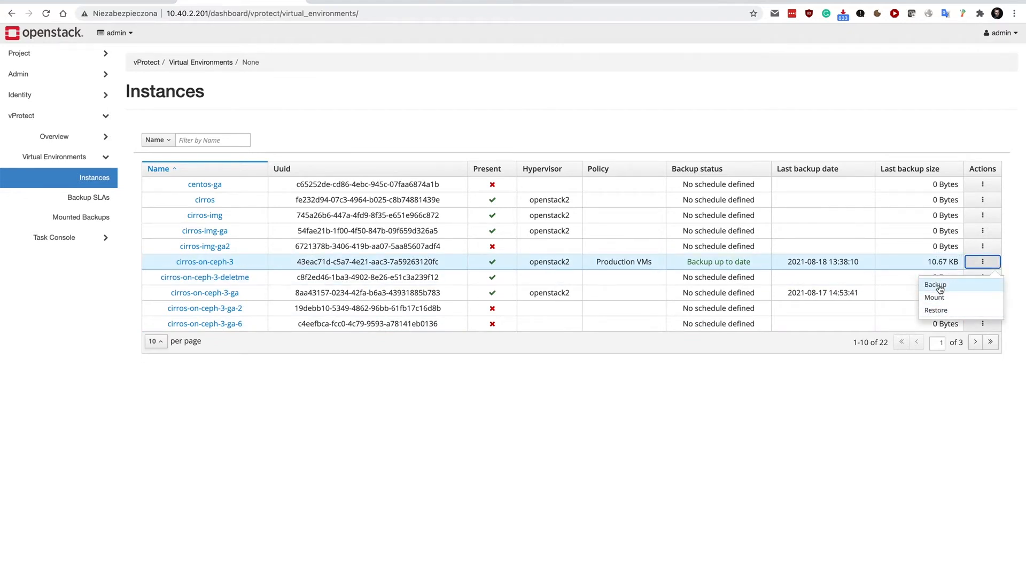
# Step: Save an INCREMENTAL backup of cirros-on-ceph-3 to the File system destination
pyautogui.click(934, 285)
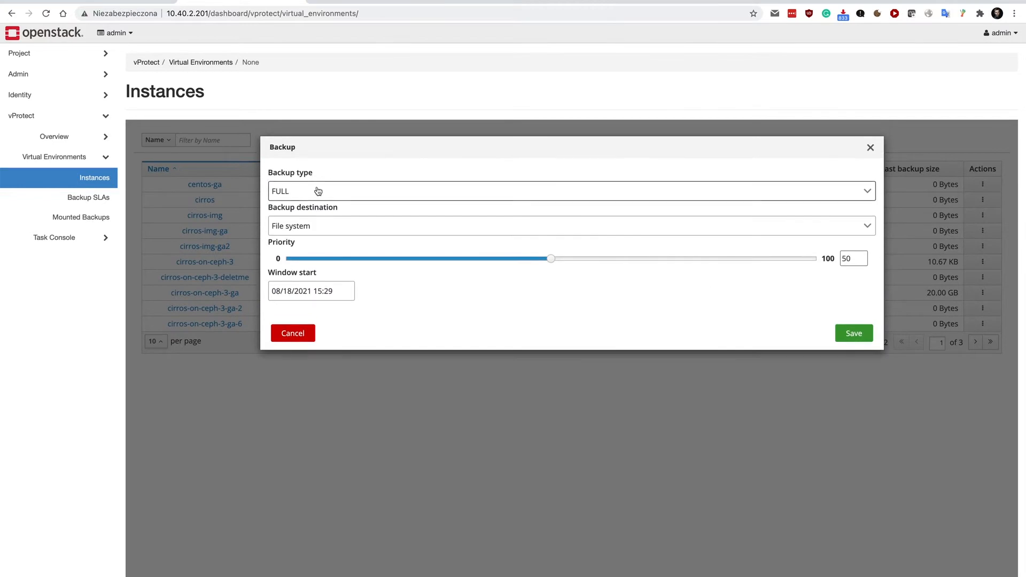
pyautogui.click(570, 191)
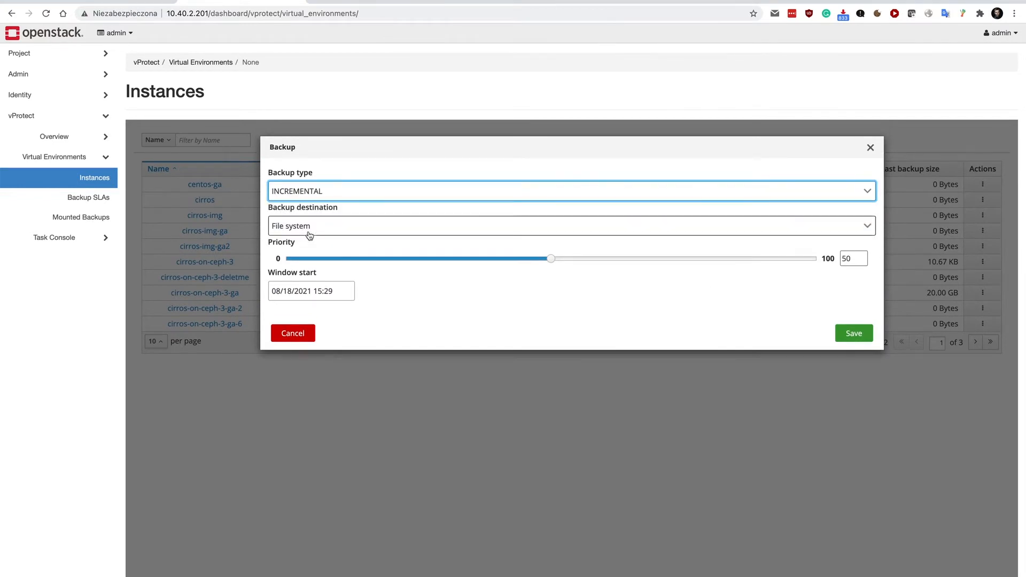
pyautogui.click(853, 333)
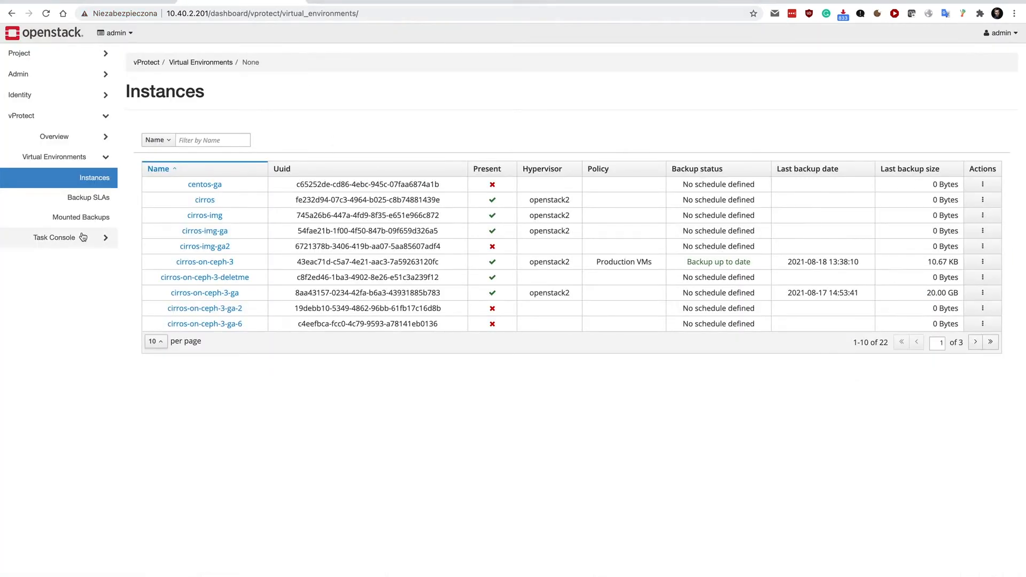
# Step: Check in the Task Console that cirros-on-ceph-3's Export and Store tasks finished at 100%
pyautogui.click(53, 237)
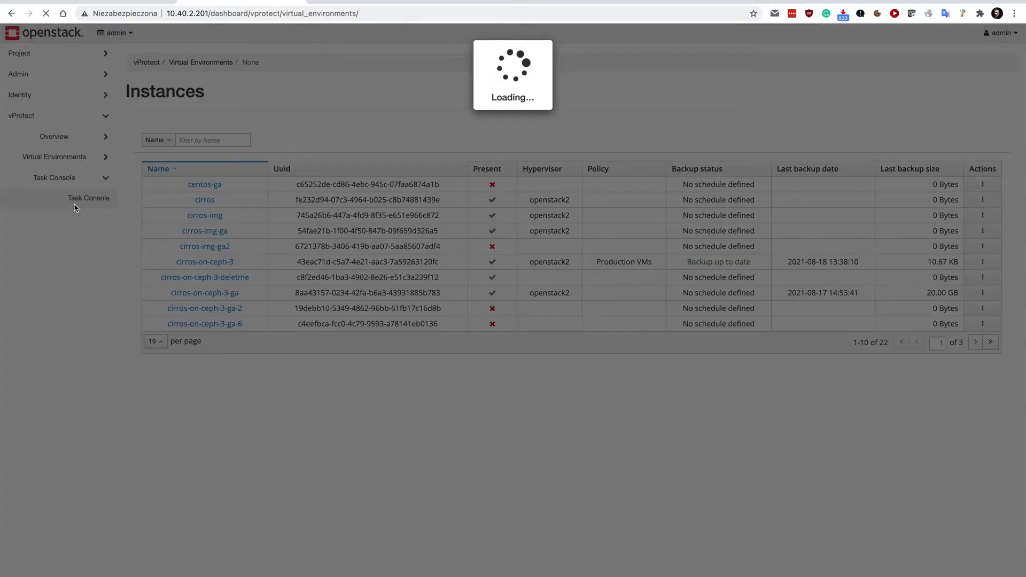
pyautogui.click(89, 197)
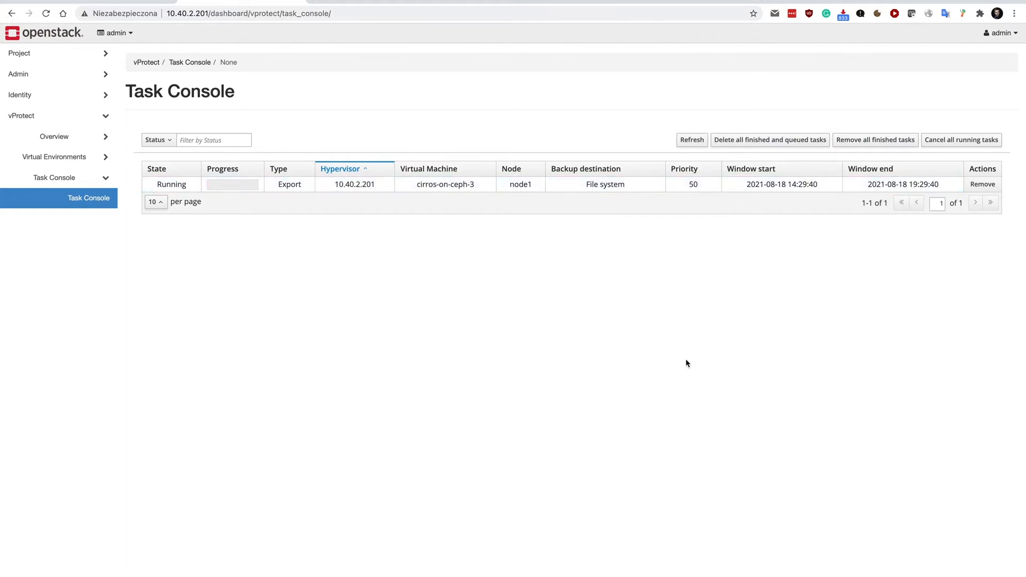
pyautogui.moveTo(474, 287)
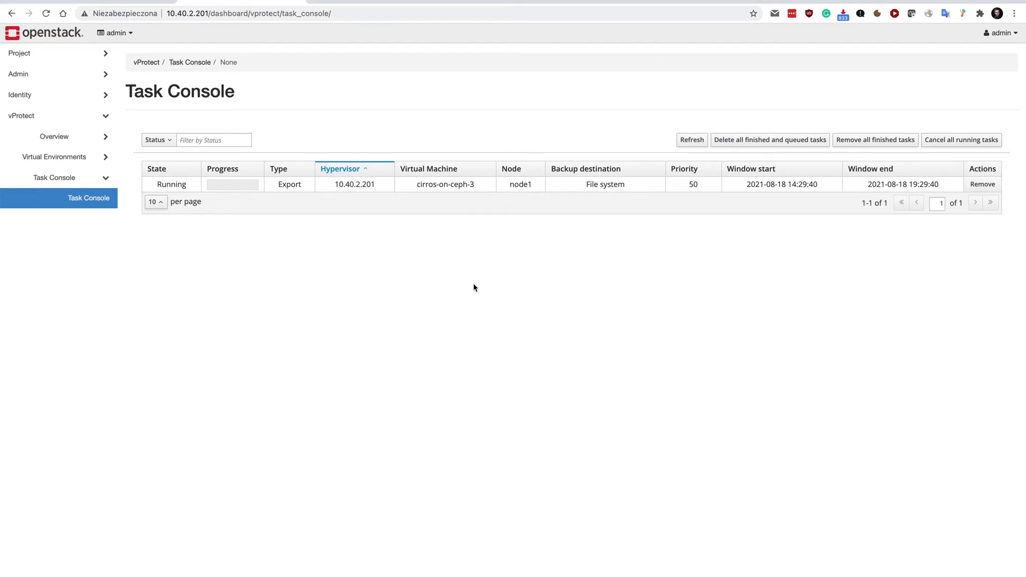
pyautogui.moveTo(477, 181)
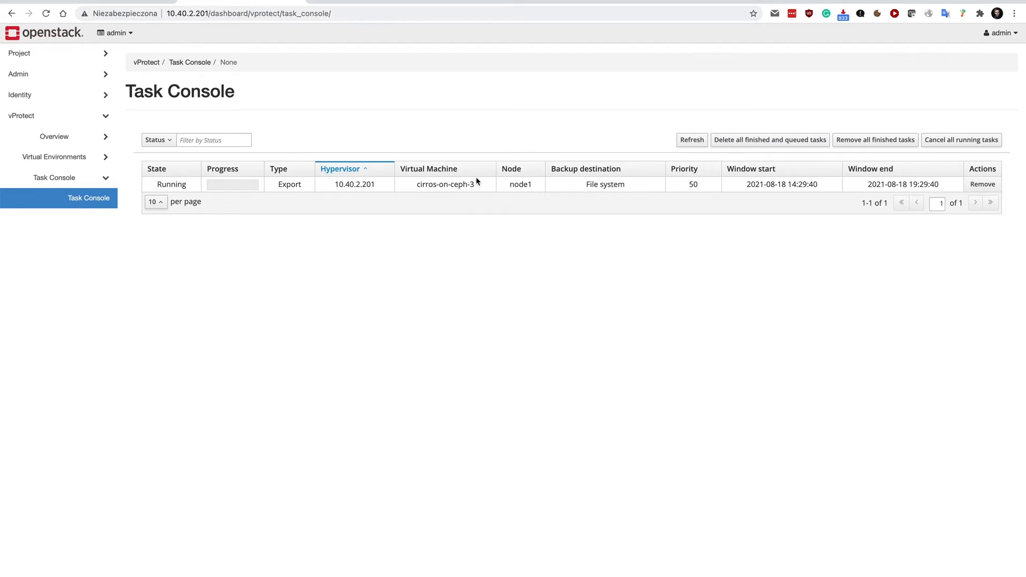
pyautogui.moveTo(462, 105)
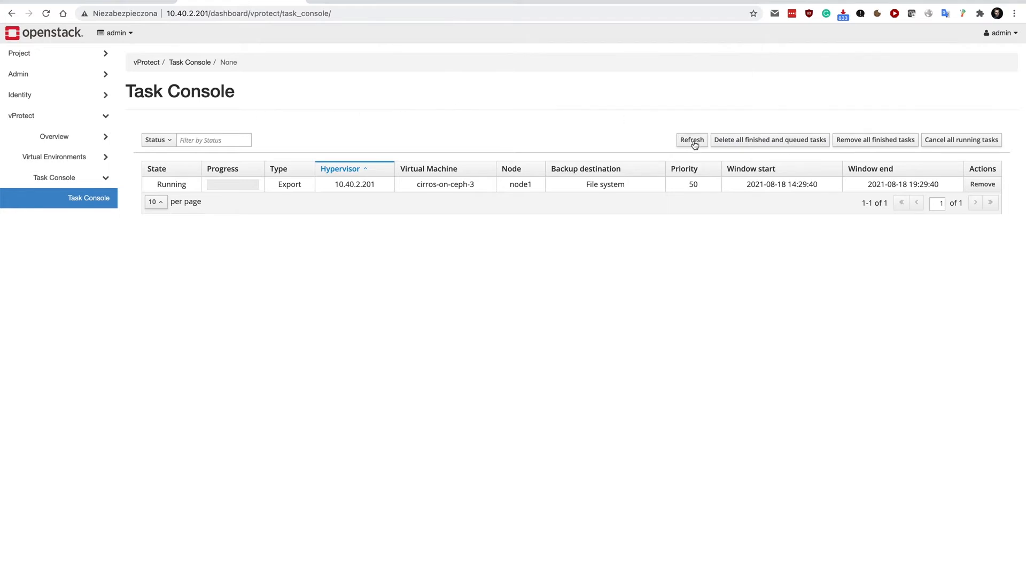
pyautogui.click(692, 139)
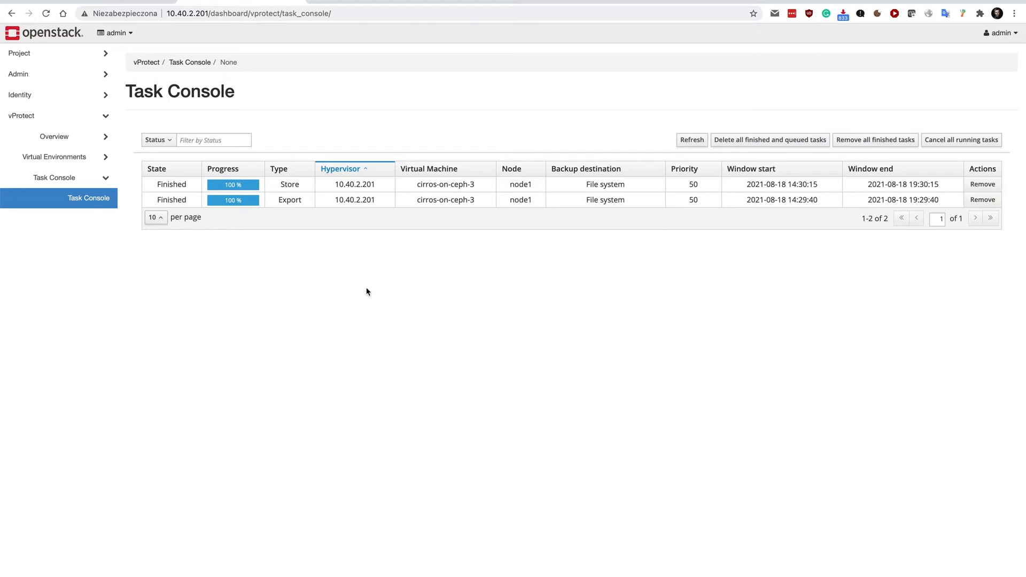
pyautogui.moveTo(401, 102)
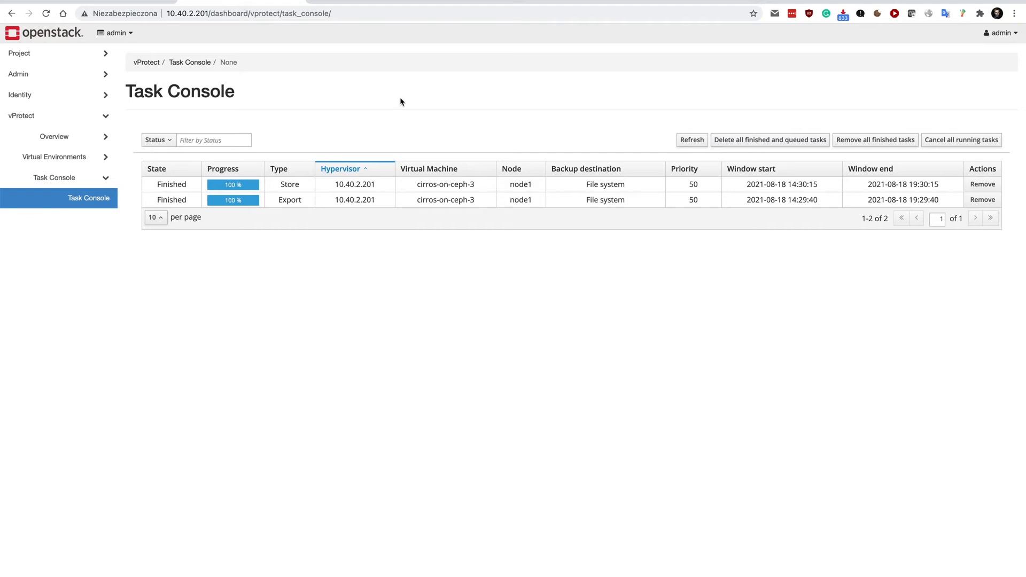
pyautogui.moveTo(349, 335)
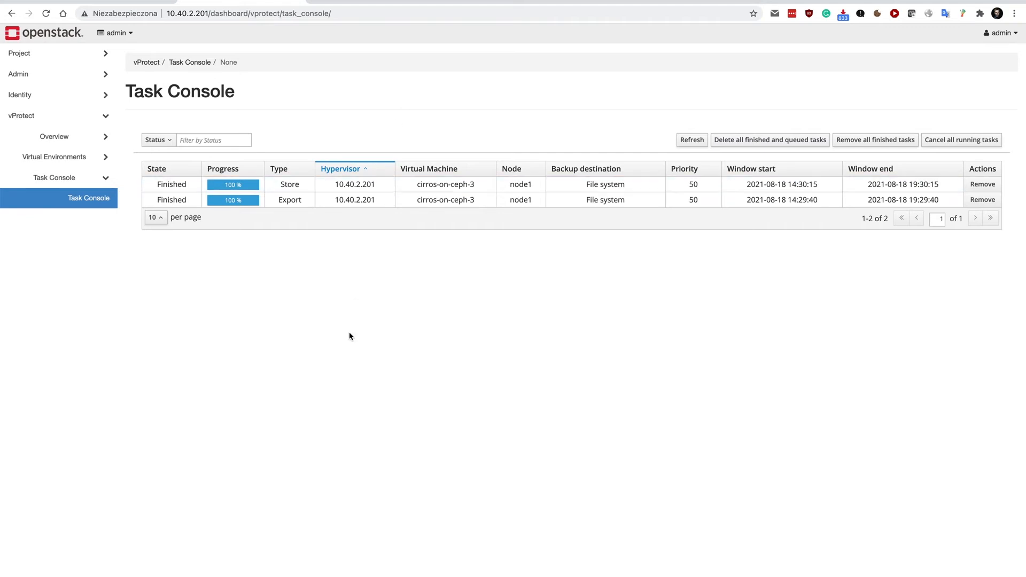
pyautogui.click(55, 156)
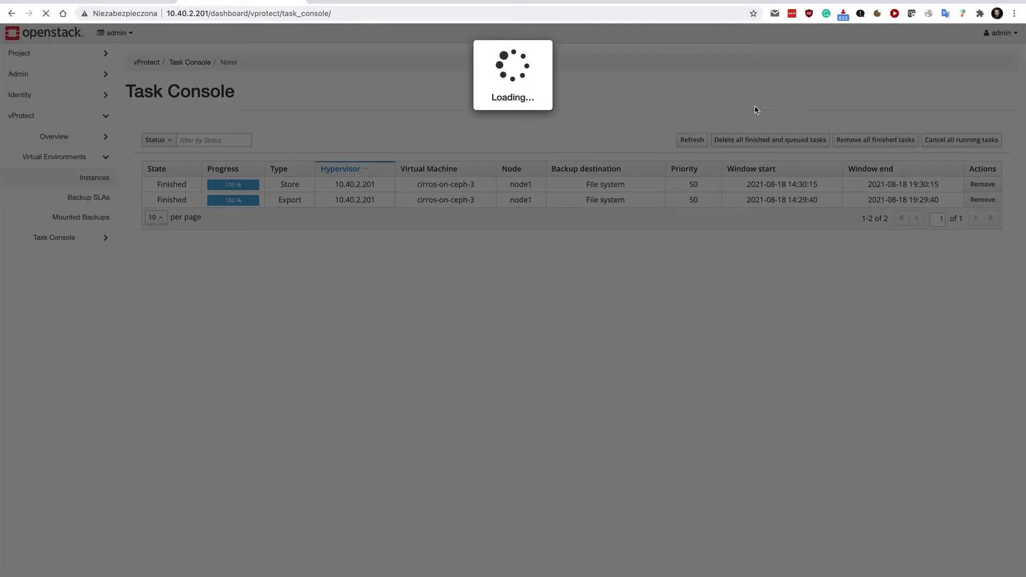
# Step: Submit a restore of cirros-on-ceph-3 from its 18.08.2021 14:29:59 backup with default settings
pyautogui.click(94, 178)
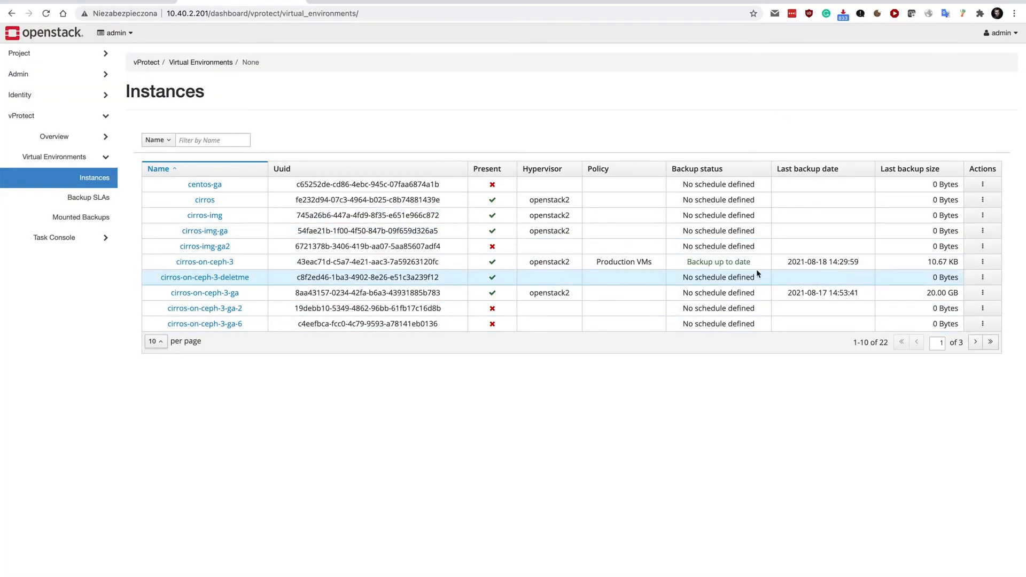
pyautogui.click(982, 262)
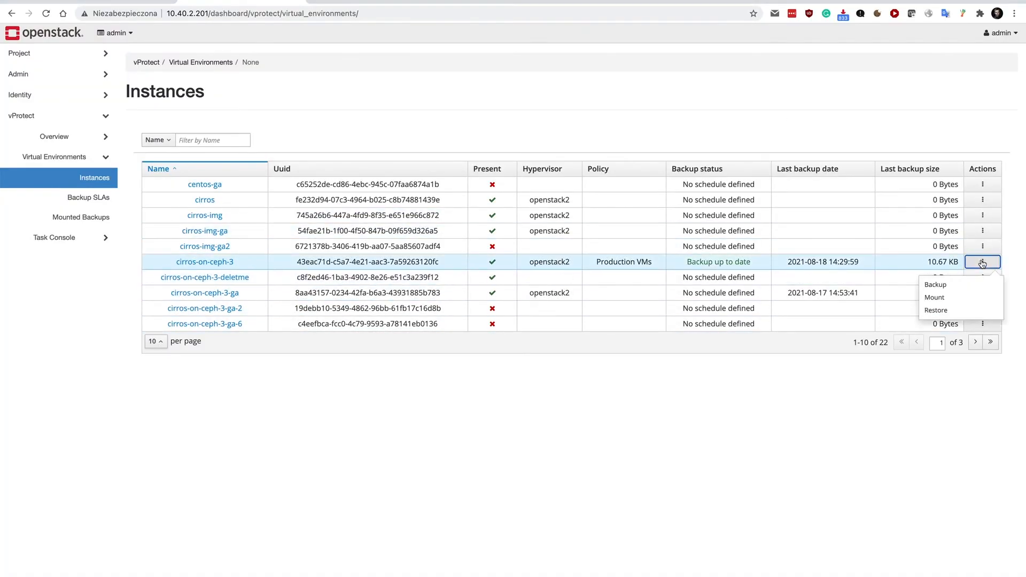
pyautogui.click(936, 310)
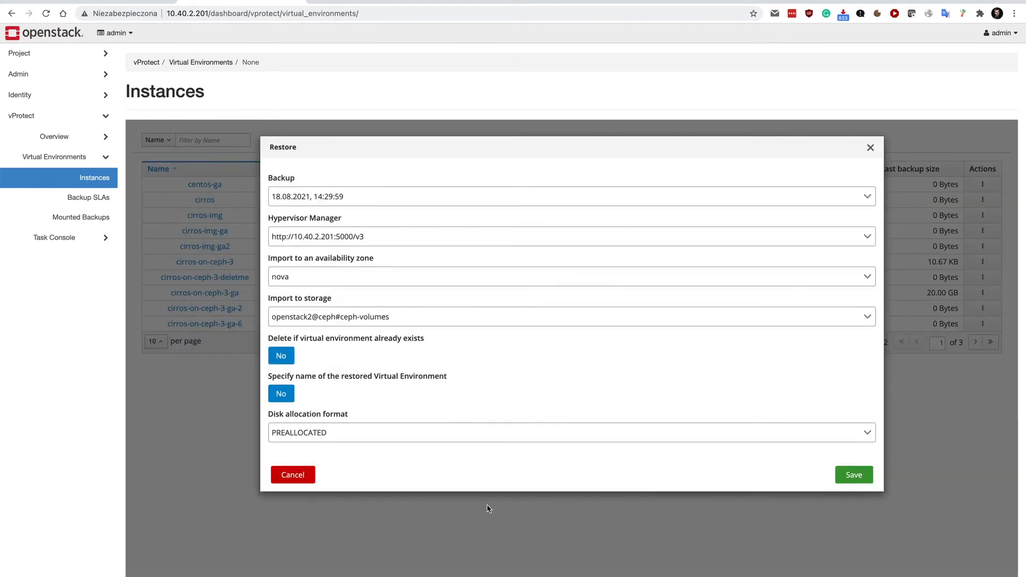
pyautogui.click(853, 475)
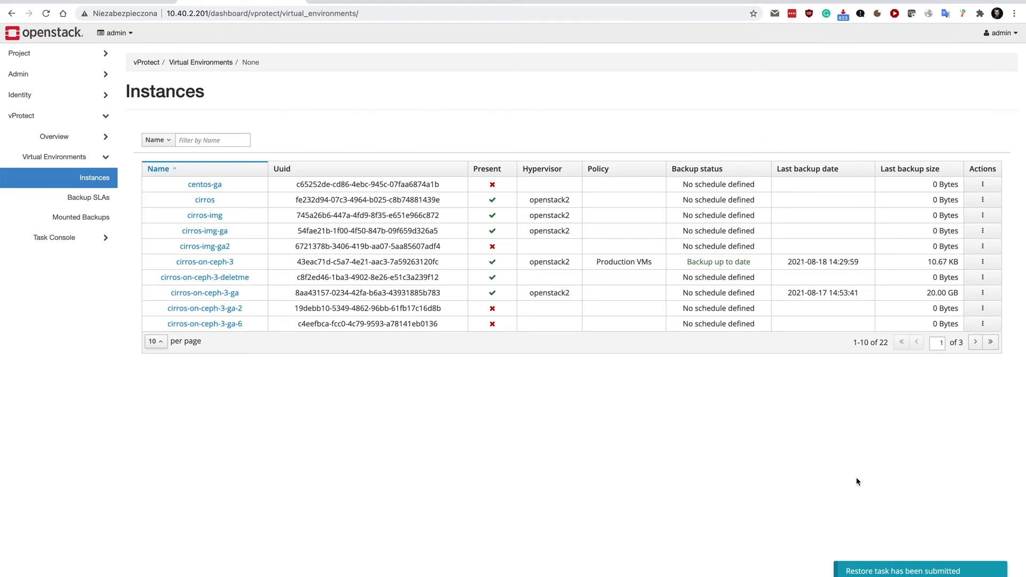
pyautogui.moveTo(449, 371)
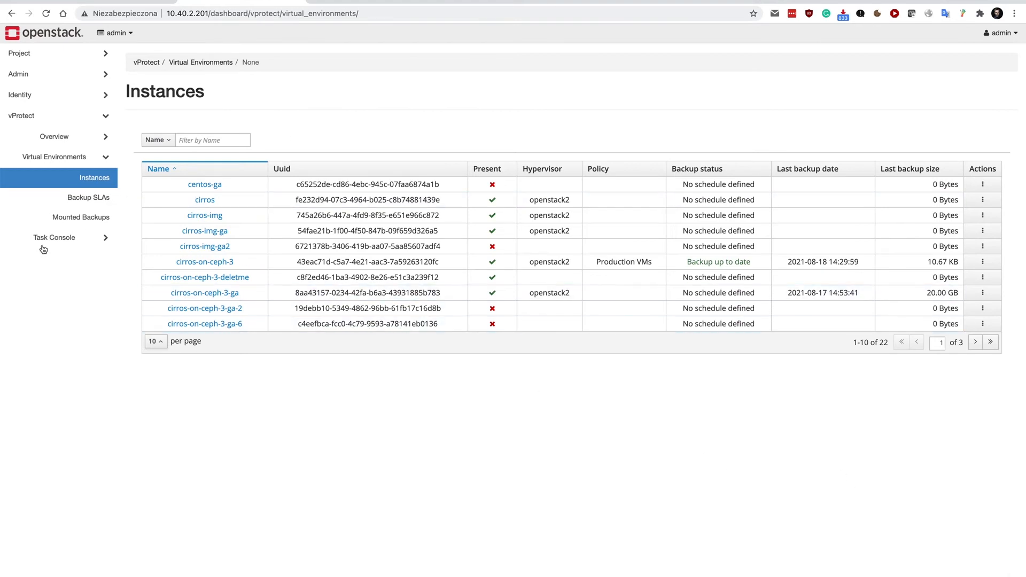
pyautogui.click(55, 237)
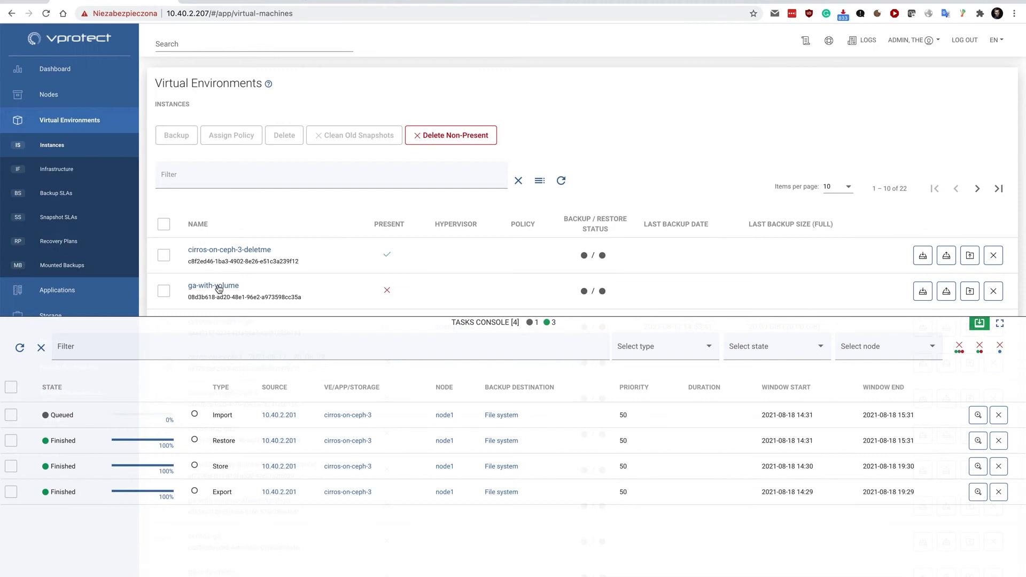
pyautogui.moveTo(223, 441)
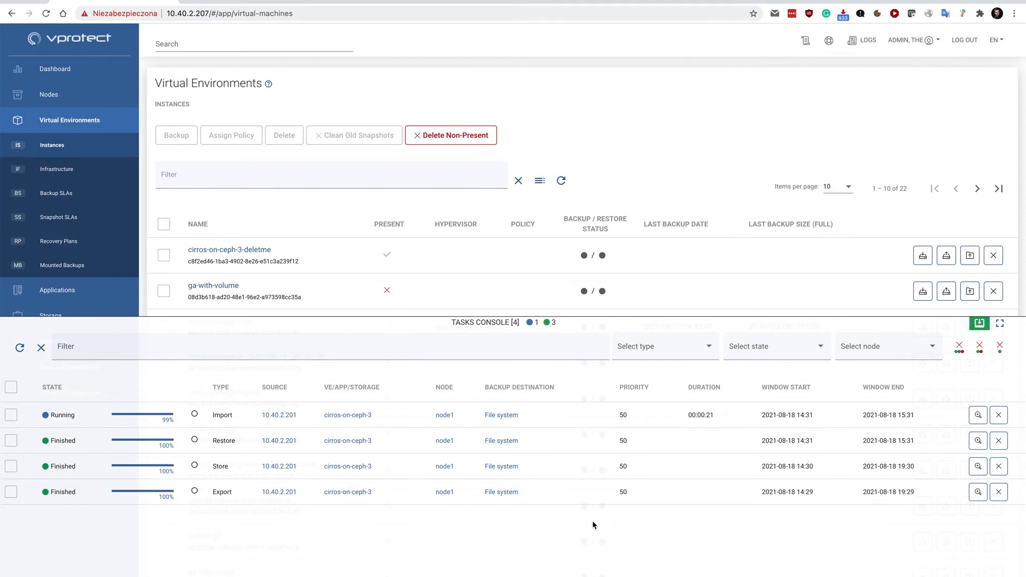
pyautogui.moveTo(437, 367)
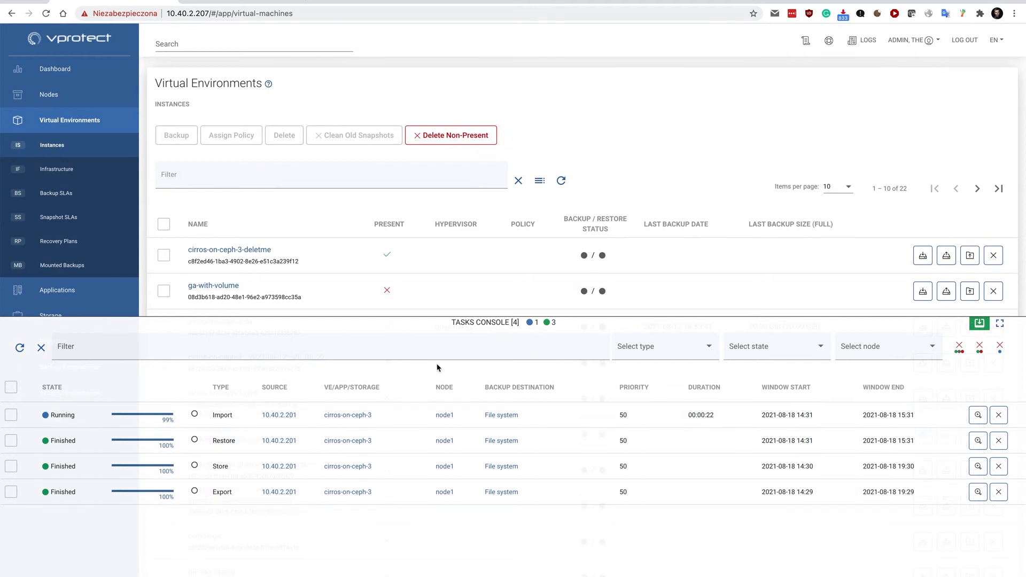
# Step: Watch the cirros-on-ceph-3 Restore and Import tasks in the vProtect Tasks Console
pyautogui.click(41, 347)
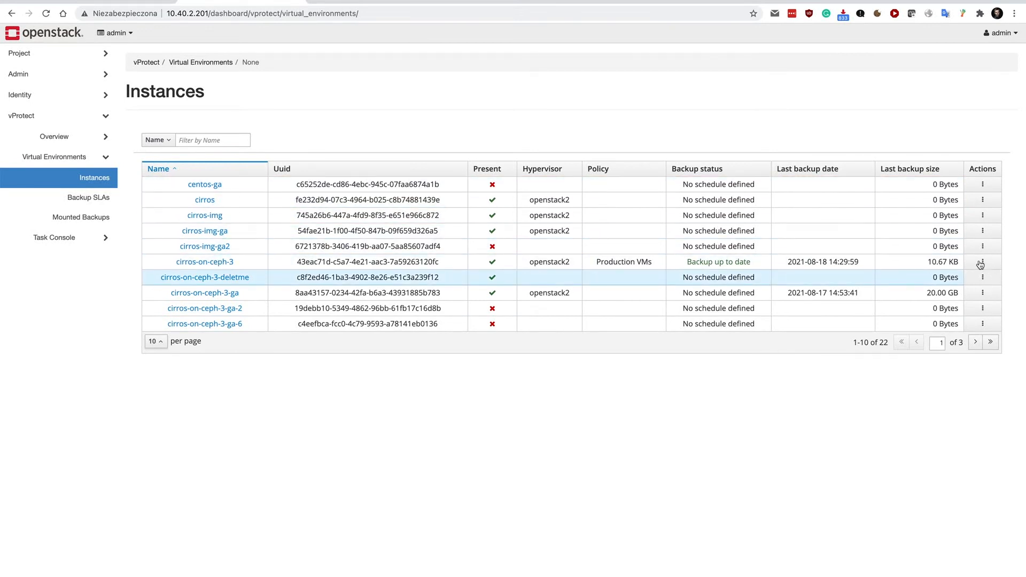
# Step: Mount cirros-on-ceph-3's 18.08.2021 backup with filesystems mounted automatically, after reviewing manual and iSCSI options
pyautogui.click(982, 262)
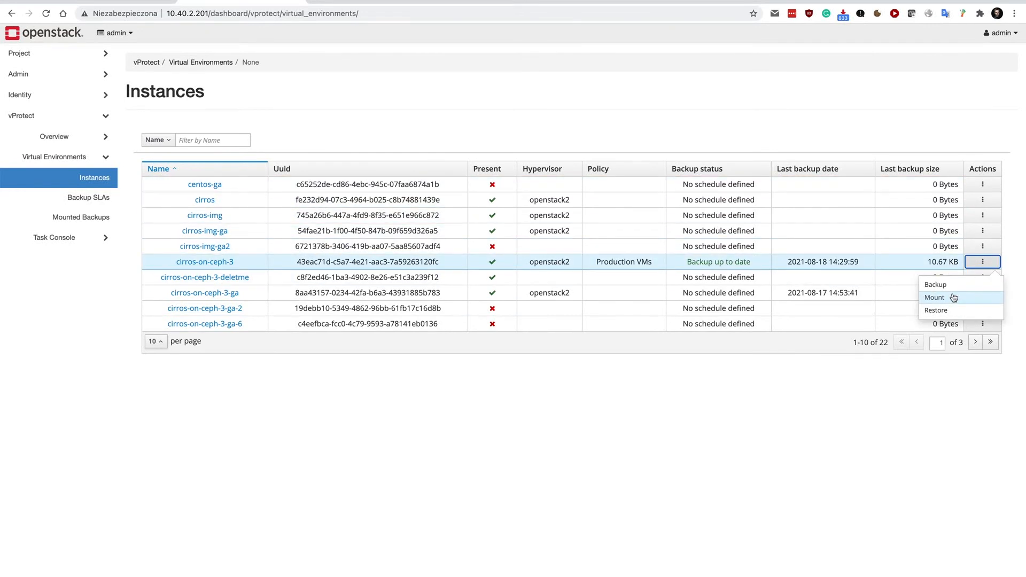
pyautogui.click(934, 298)
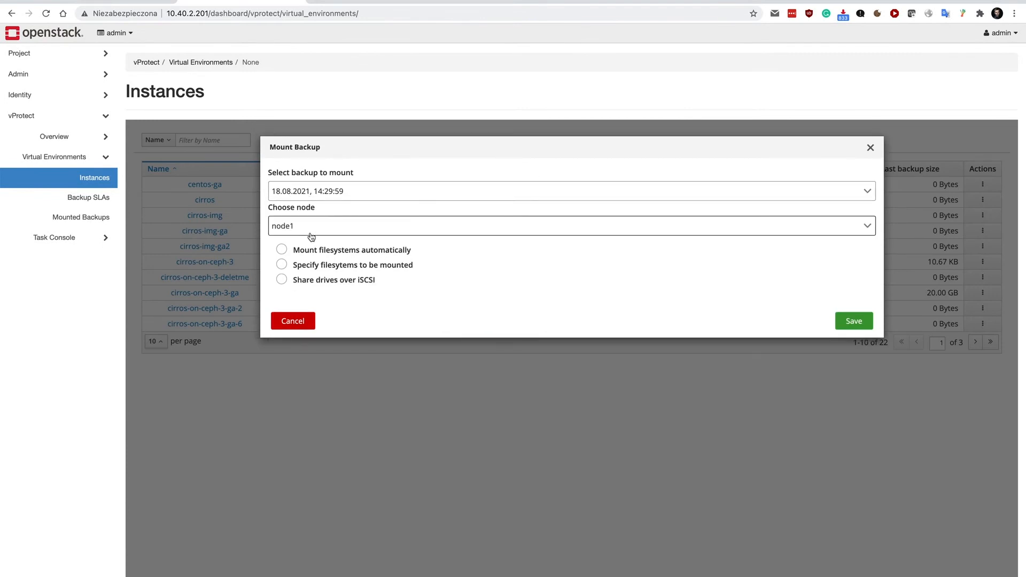
pyautogui.click(281, 249)
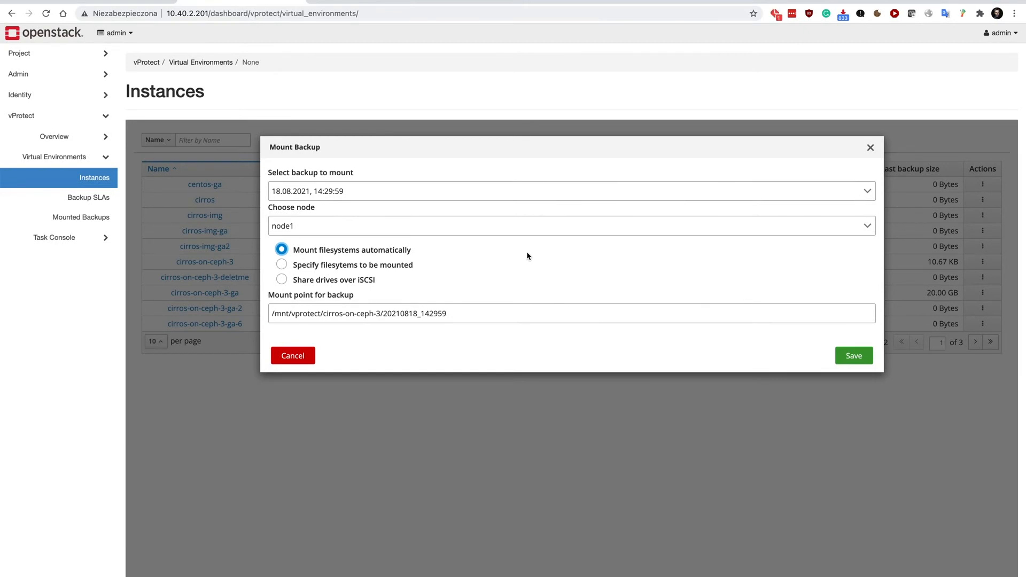
pyautogui.moveTo(514, 269)
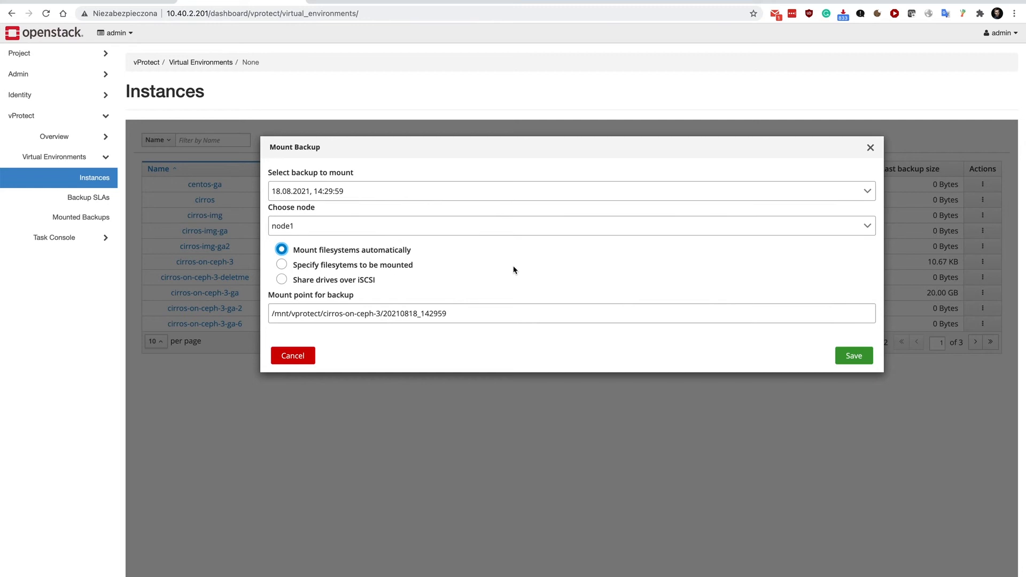
pyautogui.click(281, 264)
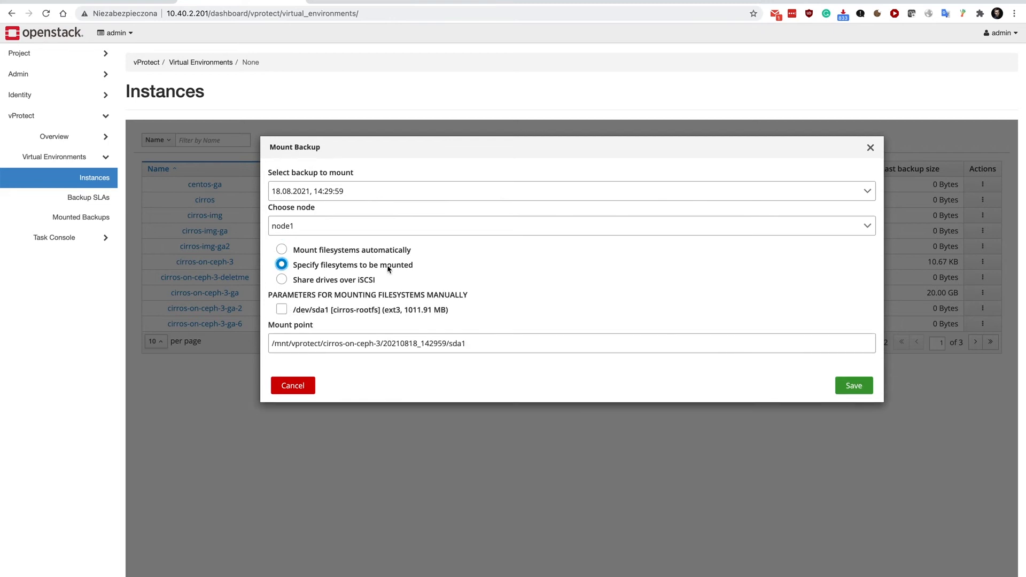
pyautogui.click(281, 279)
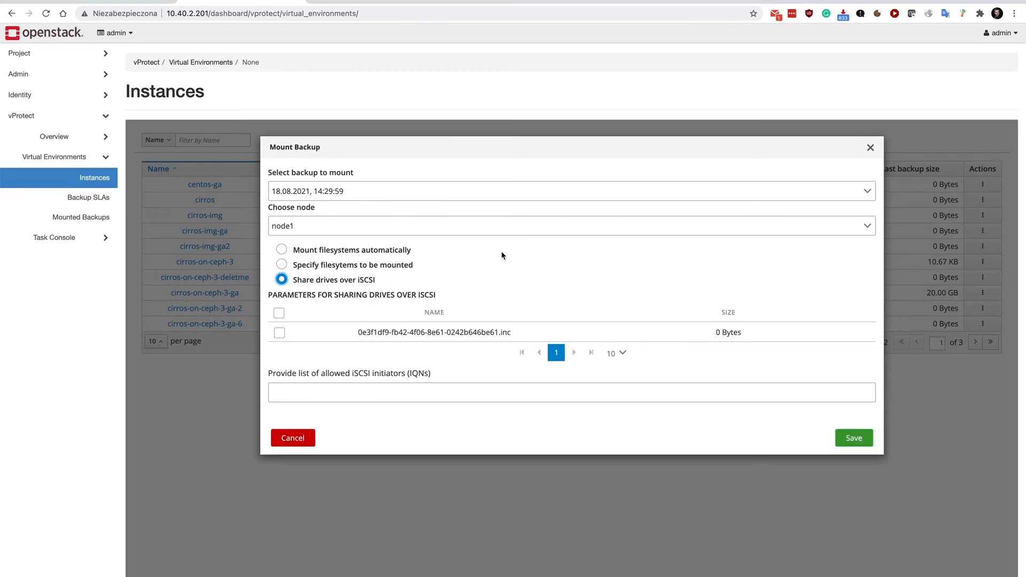
pyautogui.click(281, 249)
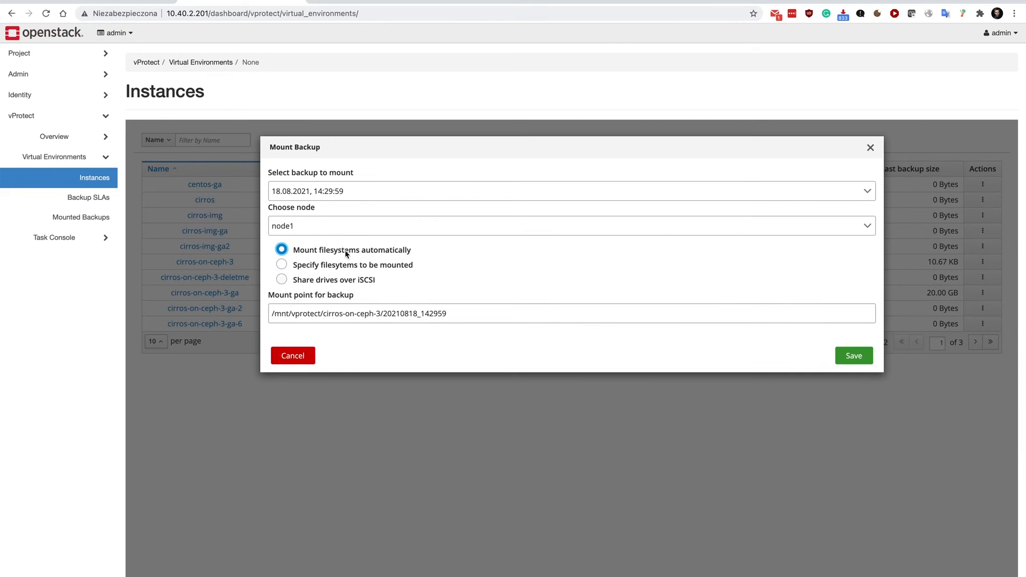
pyautogui.click(293, 355)
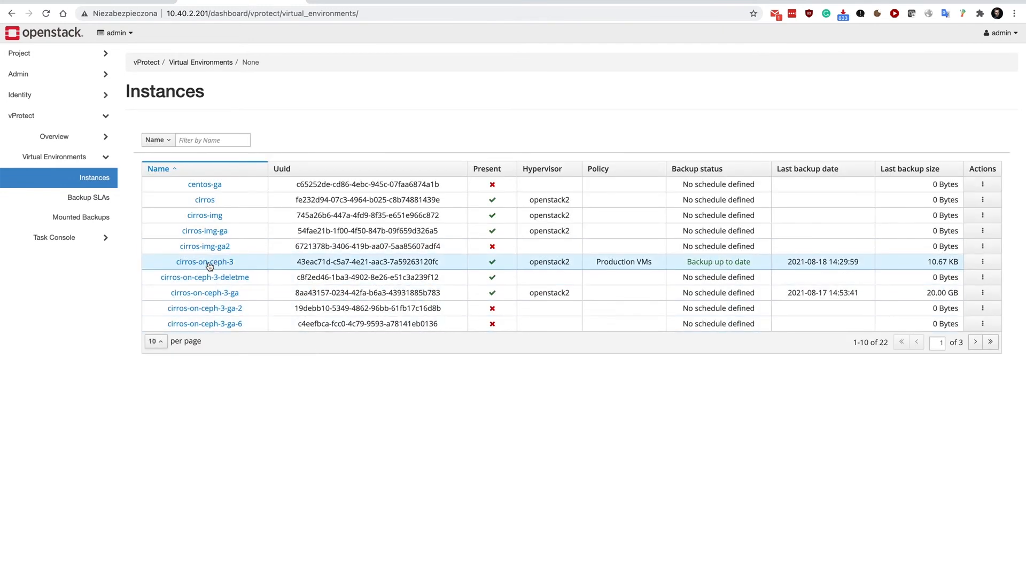
# Step: View cirros-on-ceph-3's details and switch the statistics chart to Backup time
pyautogui.click(205, 262)
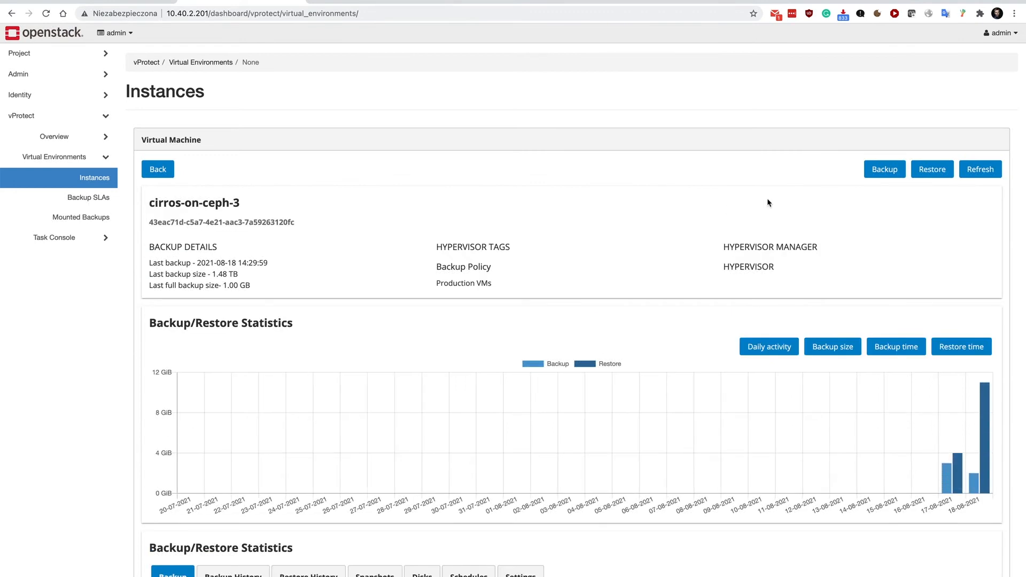
pyautogui.scroll(-3)
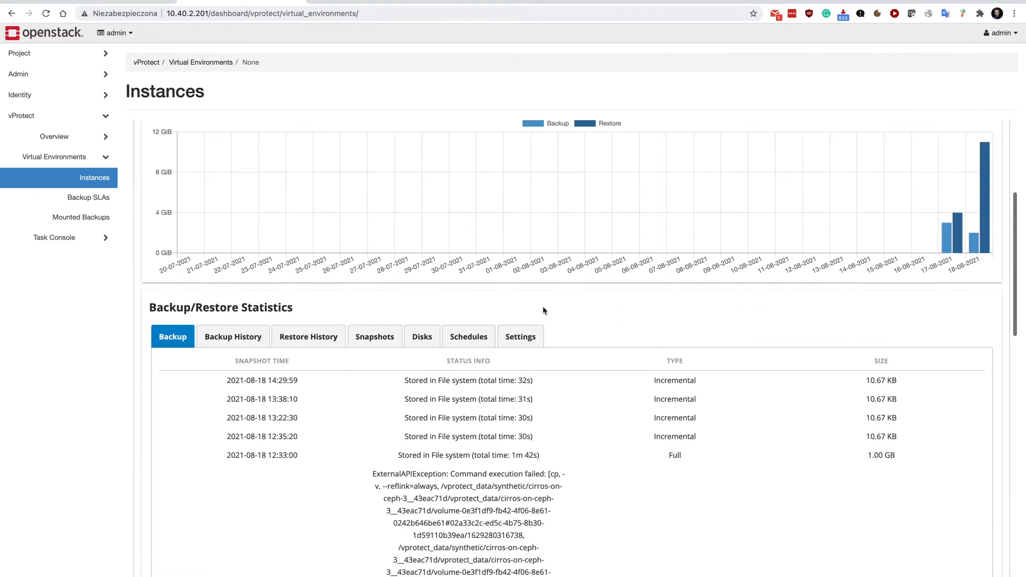
pyautogui.moveTo(622, 325)
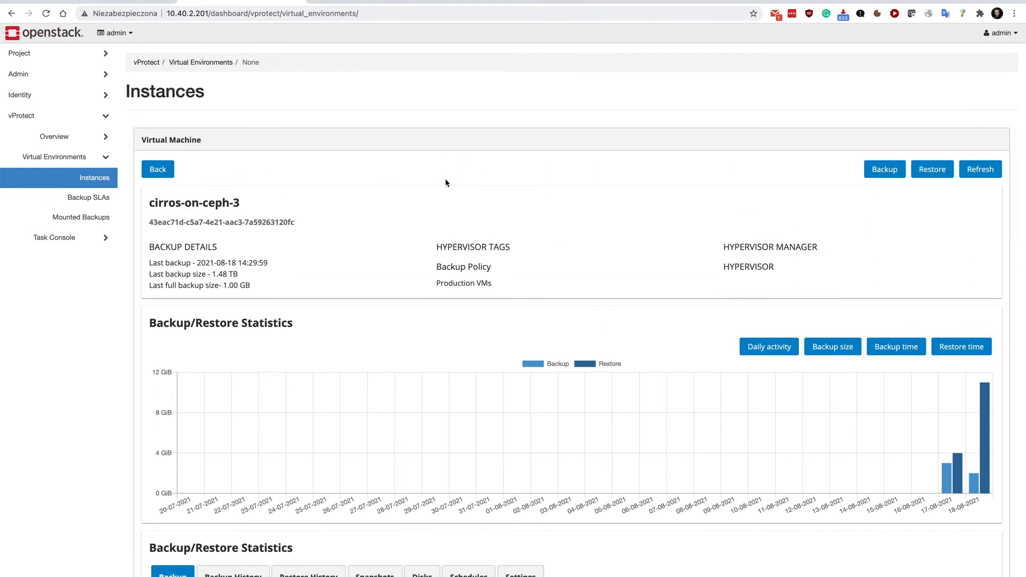
pyautogui.click(895, 346)
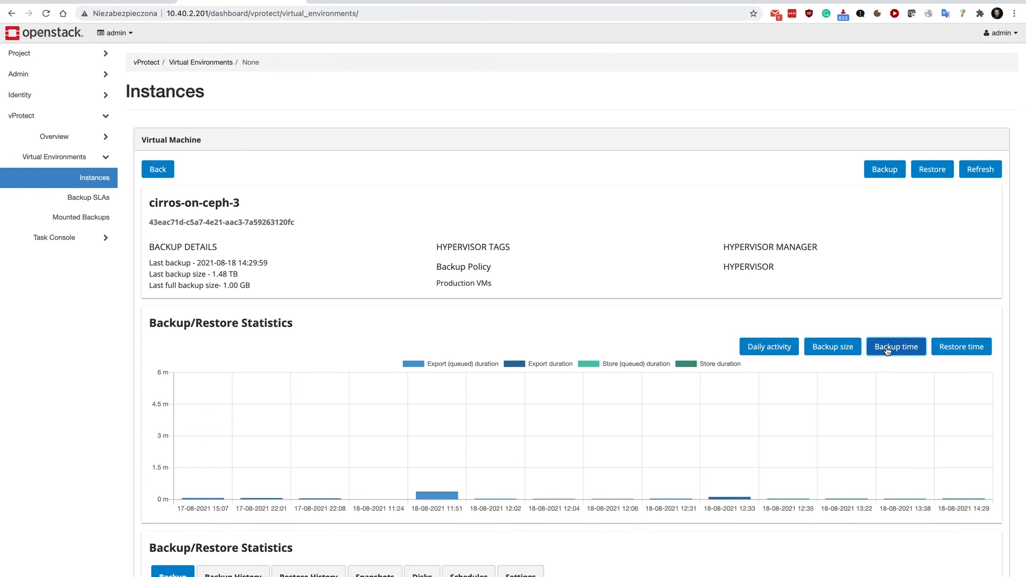
pyautogui.click(896, 347)
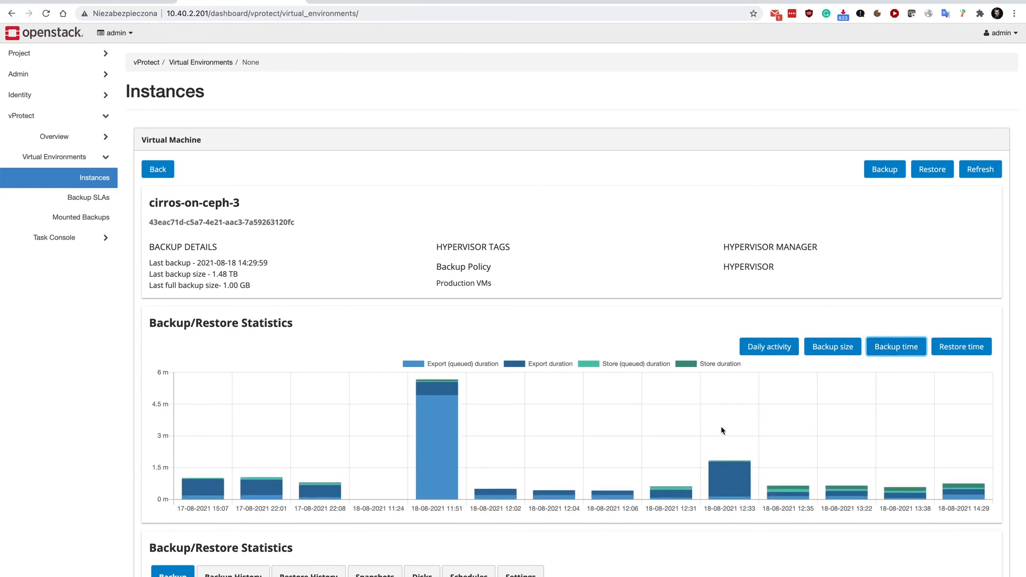
pyautogui.moveTo(445, 445)
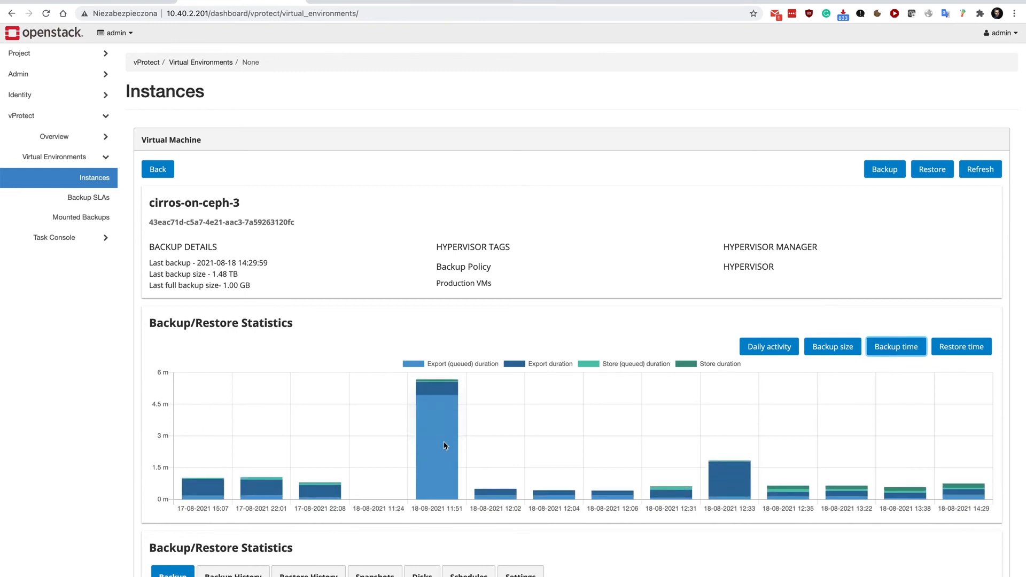
pyautogui.moveTo(499, 210)
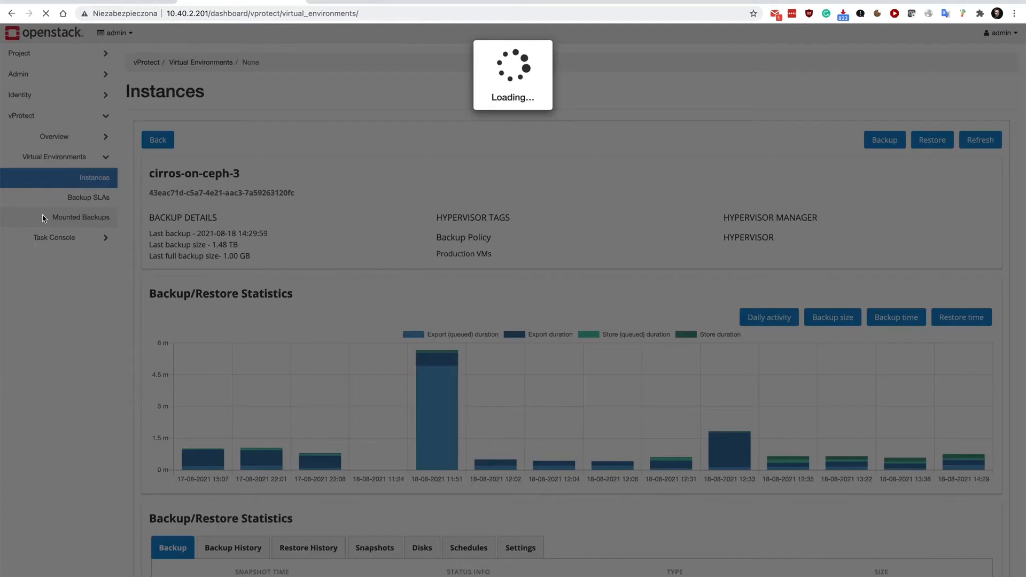
# Step: Browse the /bin folder of cirros-on-ceph-3's mounted backup and close the File System dialog
pyautogui.click(84, 217)
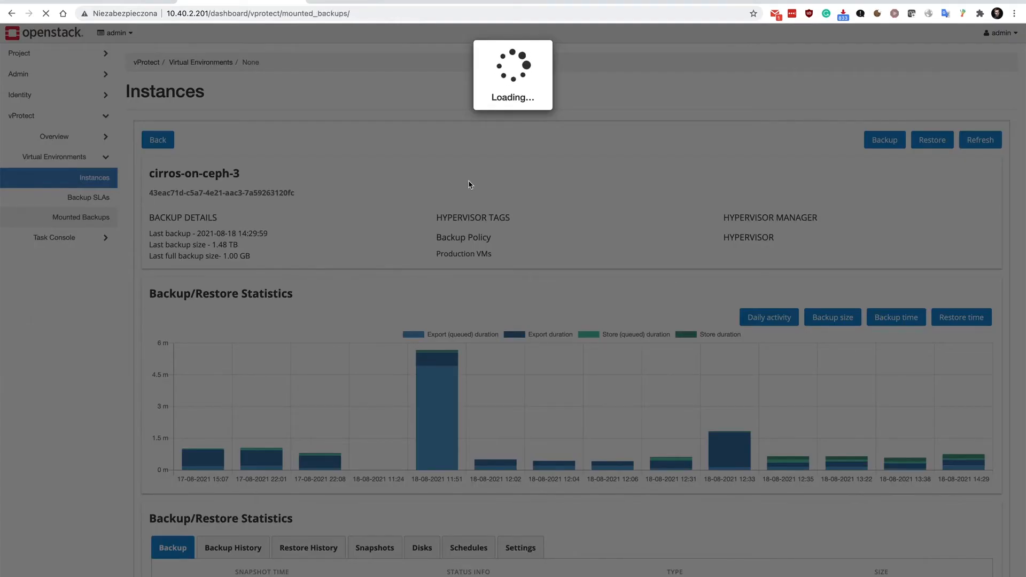
pyautogui.click(80, 217)
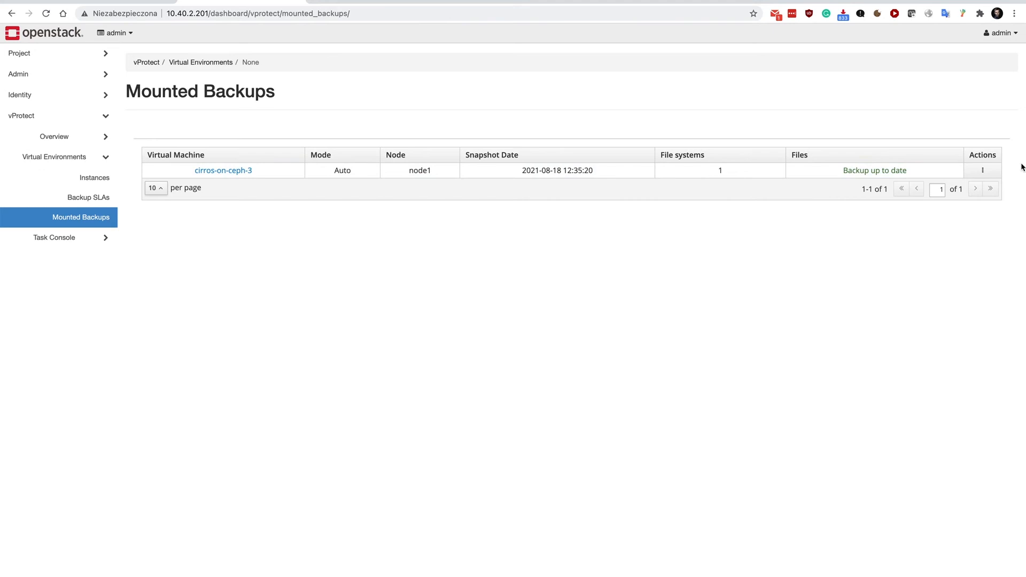
pyautogui.click(223, 170)
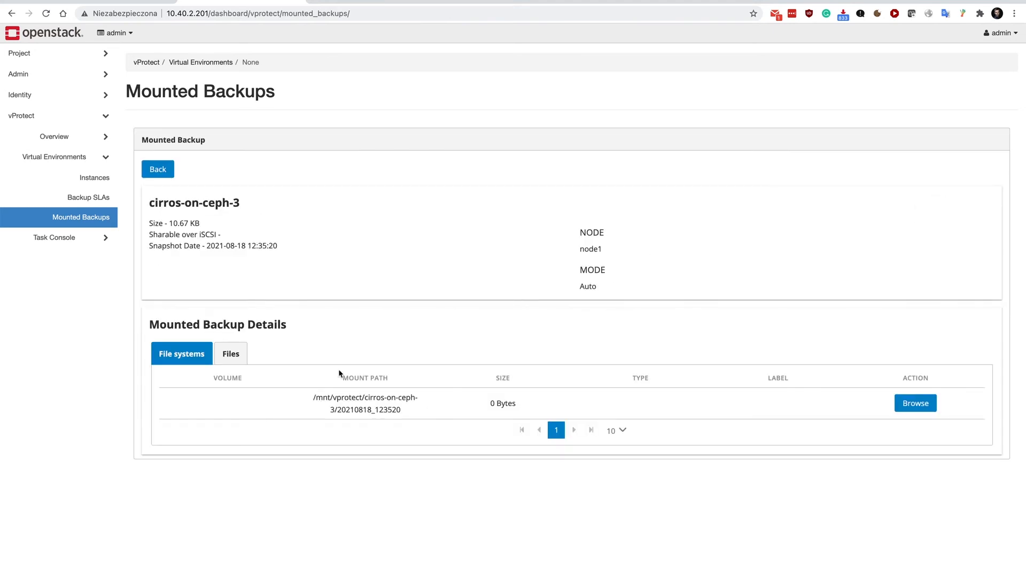
pyautogui.click(915, 403)
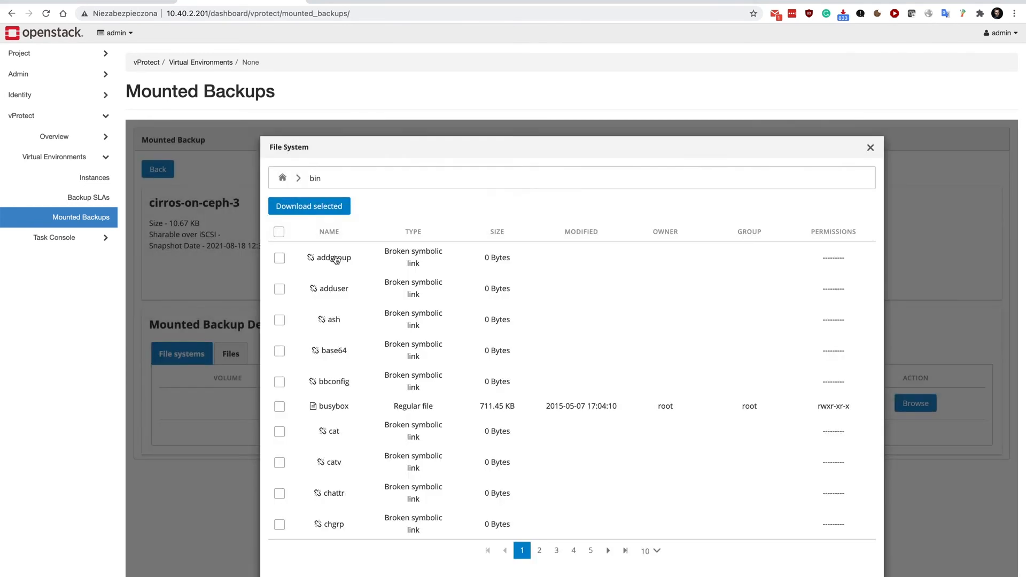
pyautogui.moveTo(298, 243)
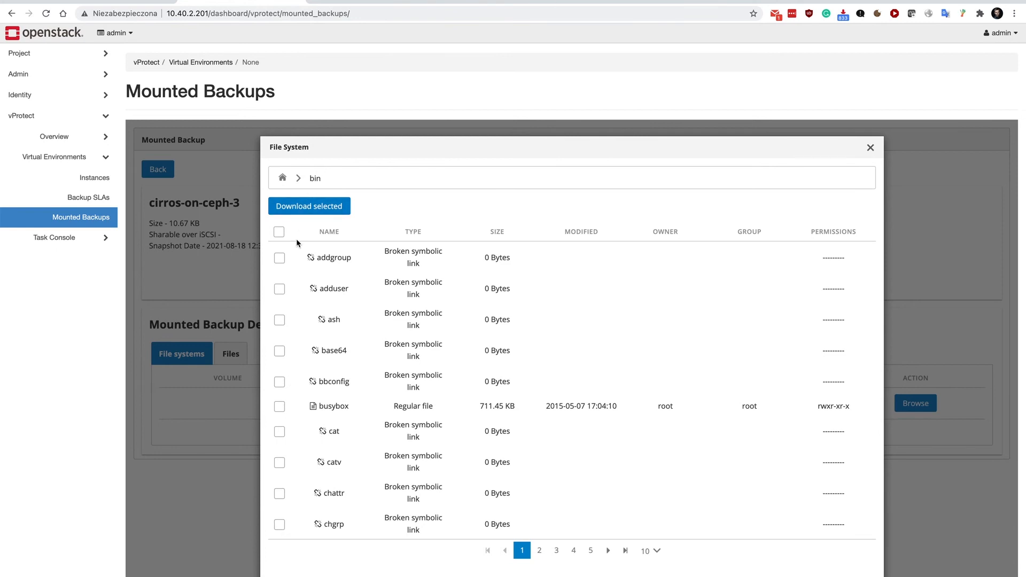
pyautogui.moveTo(511, 565)
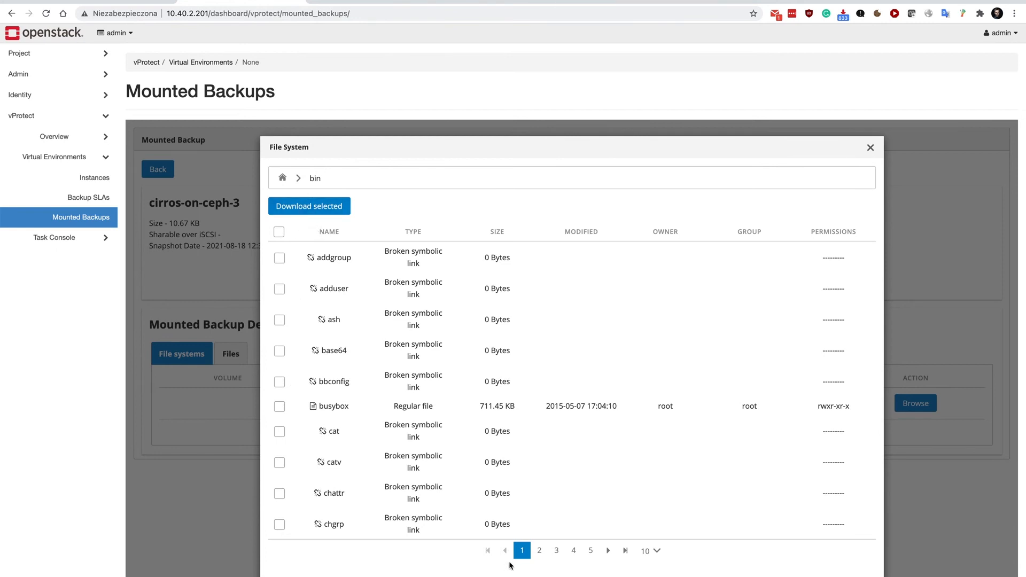
pyautogui.click(871, 147)
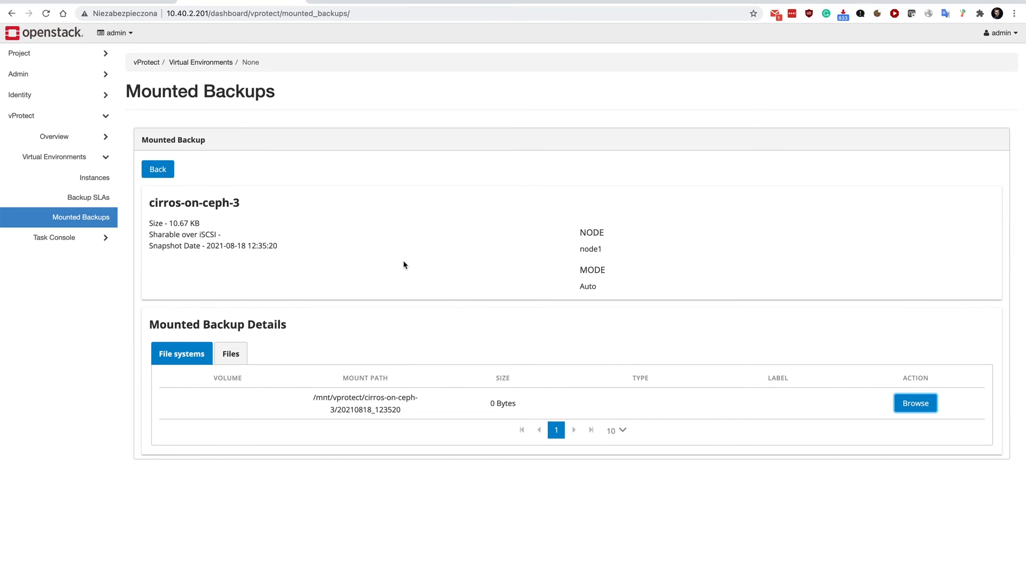
pyautogui.moveTo(142, 205)
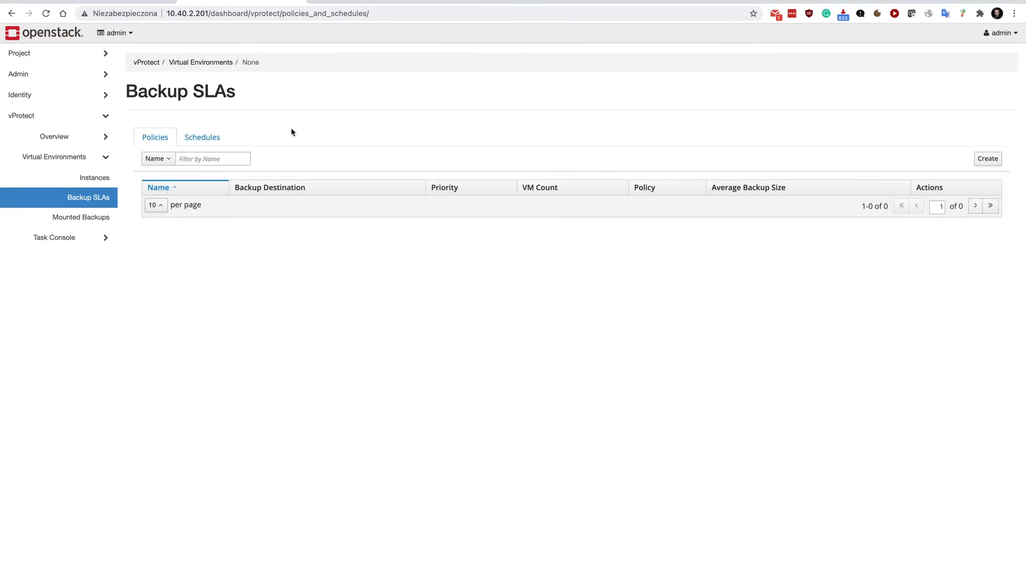
# Step: Create a backup SLA named Policy-Horizon with File system as its rule's backup destination
pyautogui.click(987, 158)
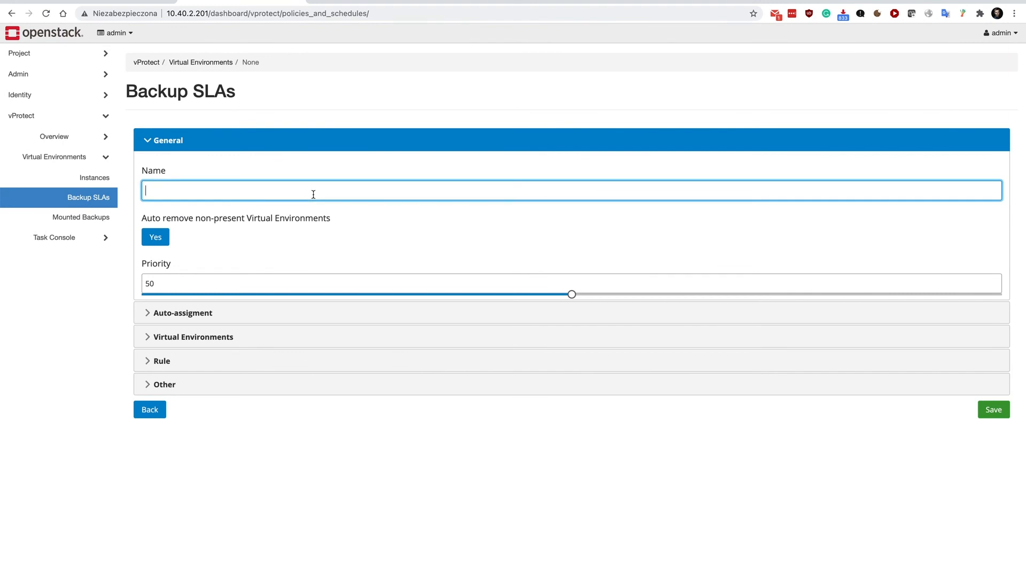
pyautogui.write('Policy-')
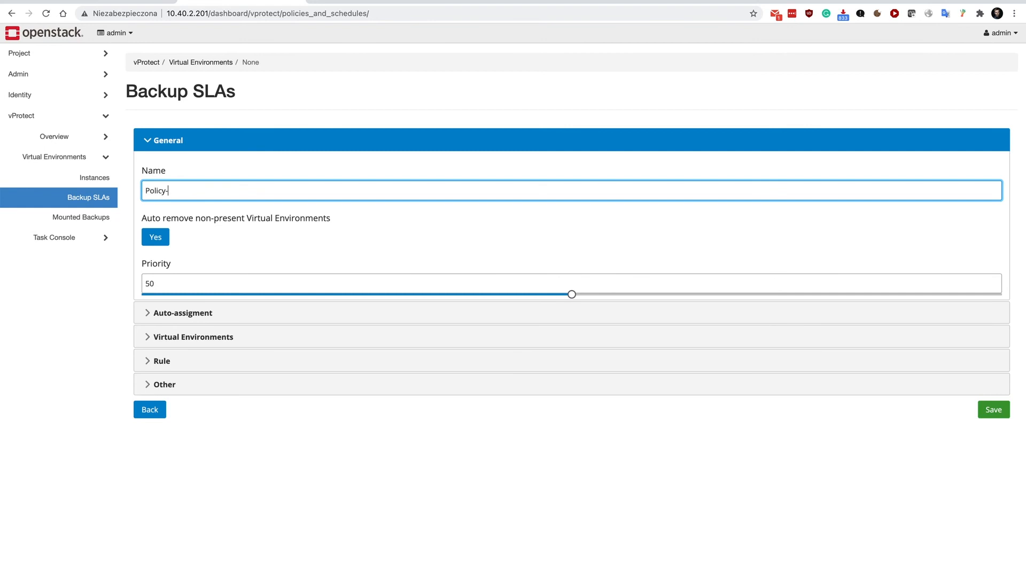
pyautogui.write('Horizon')
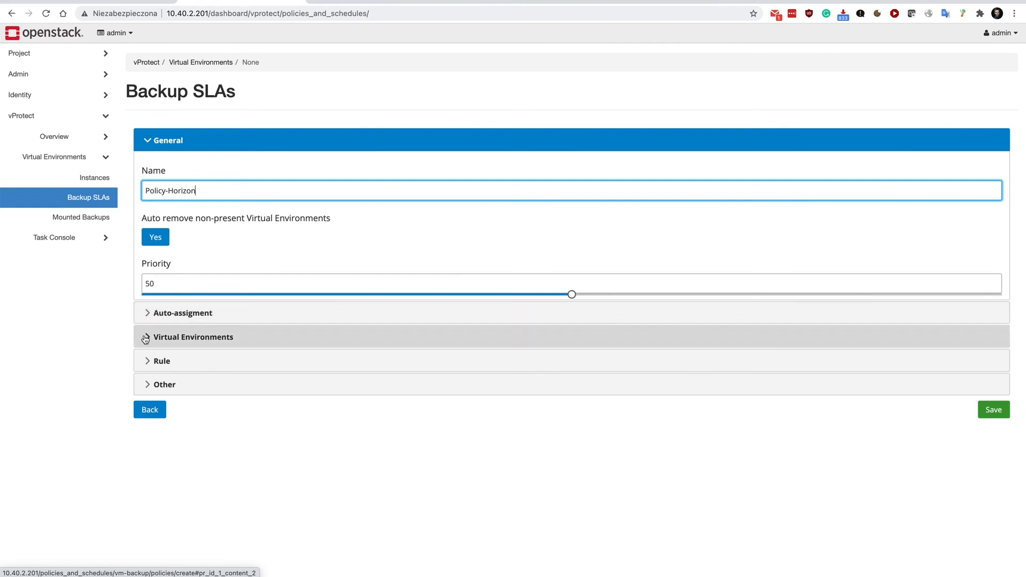
pyautogui.click(193, 337)
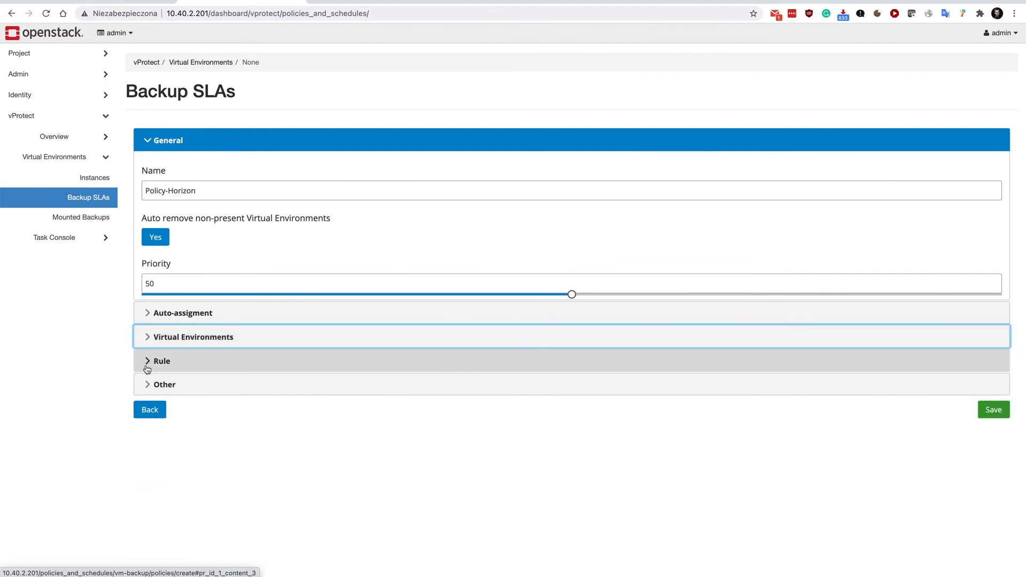
pyautogui.click(161, 360)
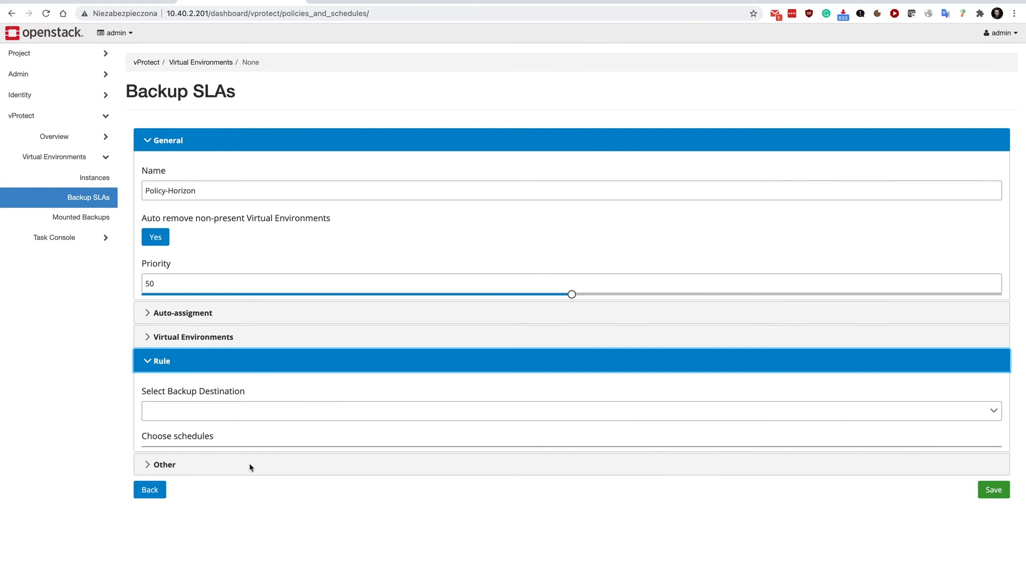
pyautogui.click(567, 411)
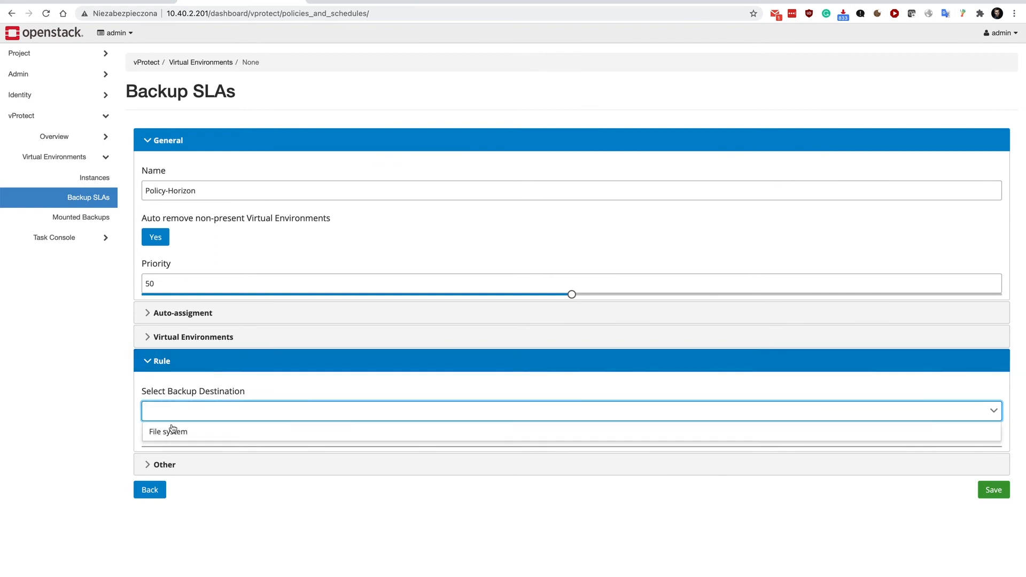
pyautogui.click(168, 431)
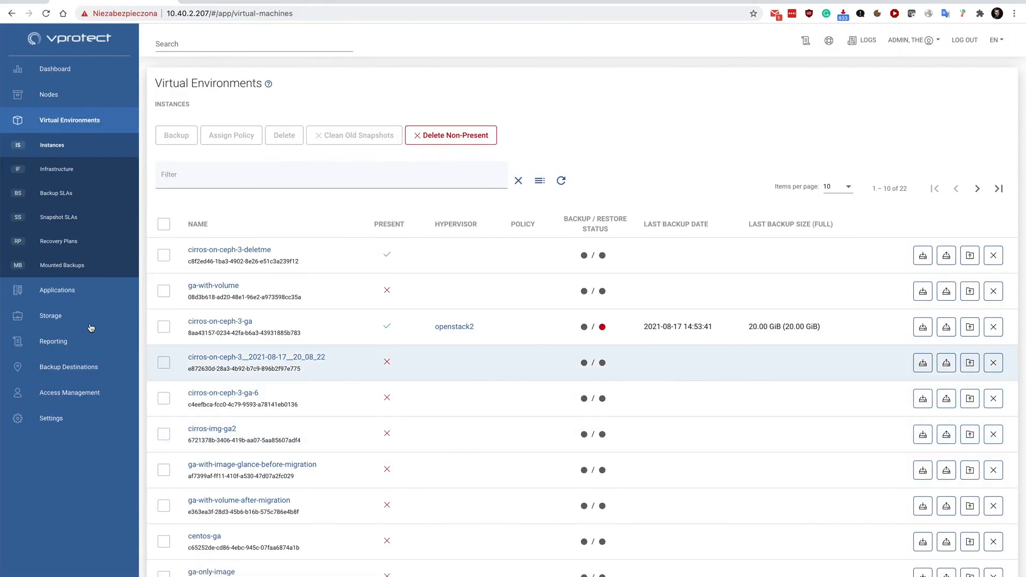
# Step: Show the File system backup destination's edit page, shared with admin and services projects
pyautogui.click(69, 366)
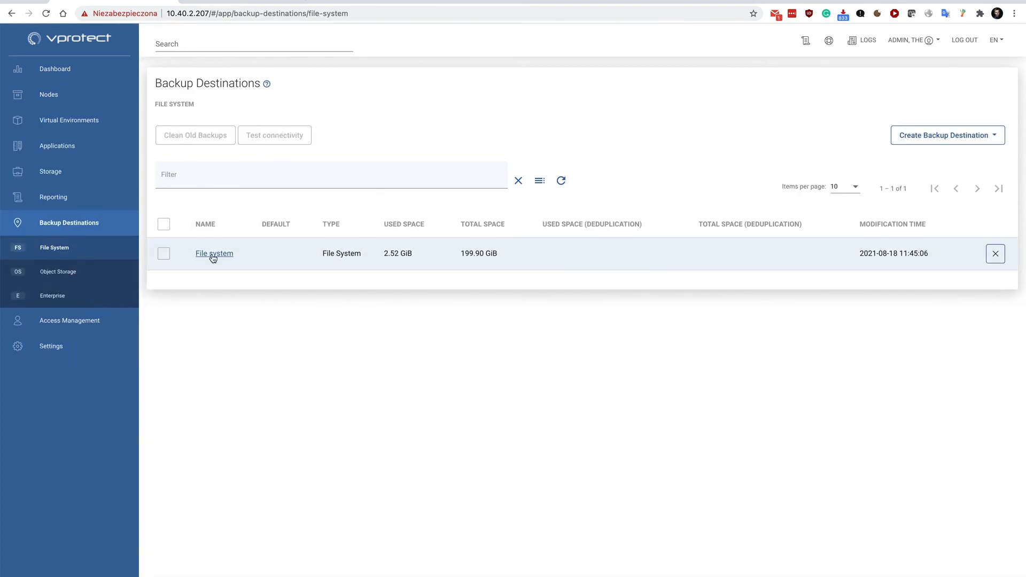
pyautogui.click(214, 253)
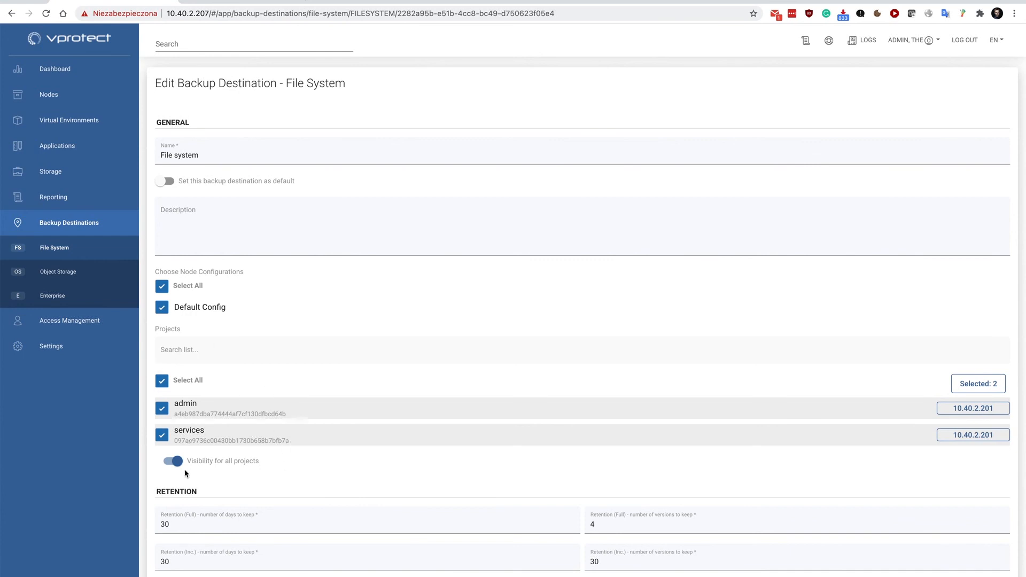
pyautogui.moveTo(285, 461)
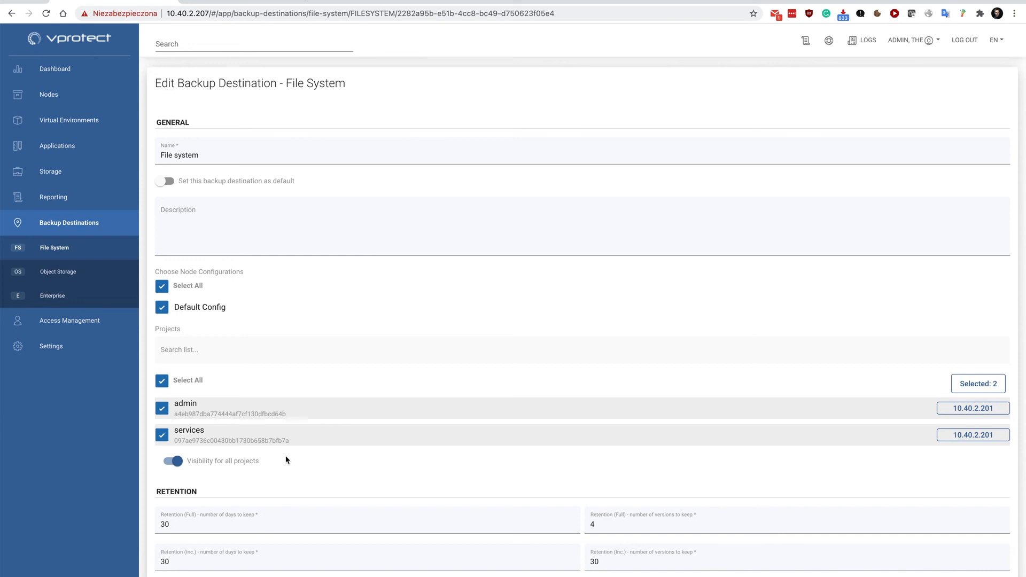
pyautogui.moveTo(291, 448)
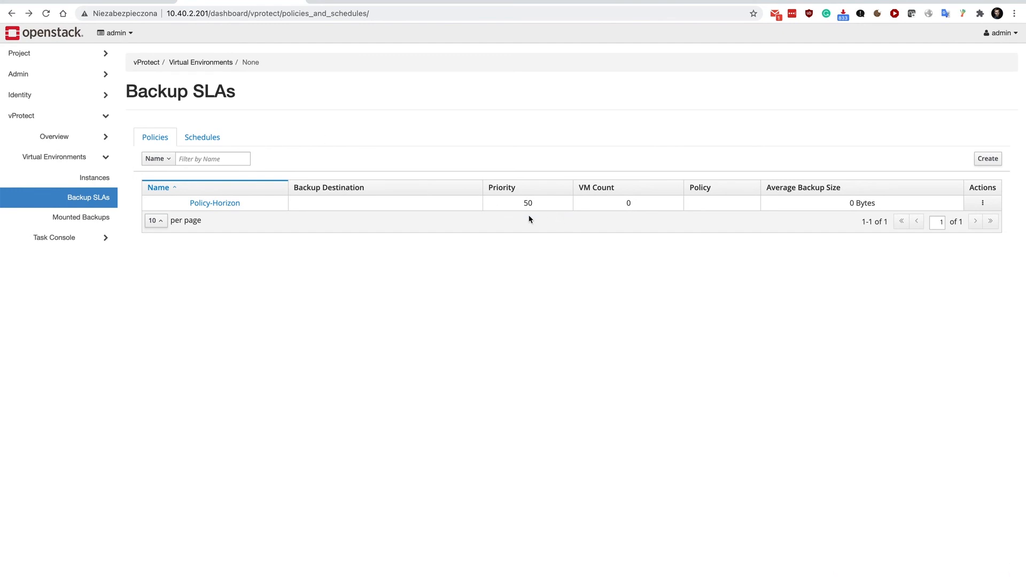
pyautogui.moveTo(92, 5)
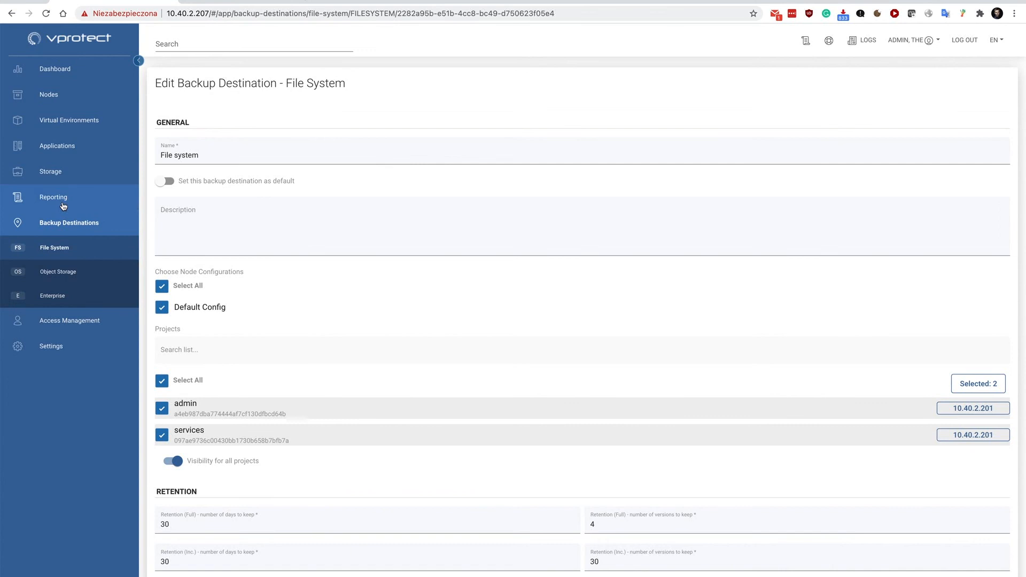
# Step: Return to the Instances list, then the Backup SLAs list showing Policy-Horizon at priority 50
pyautogui.click(70, 120)
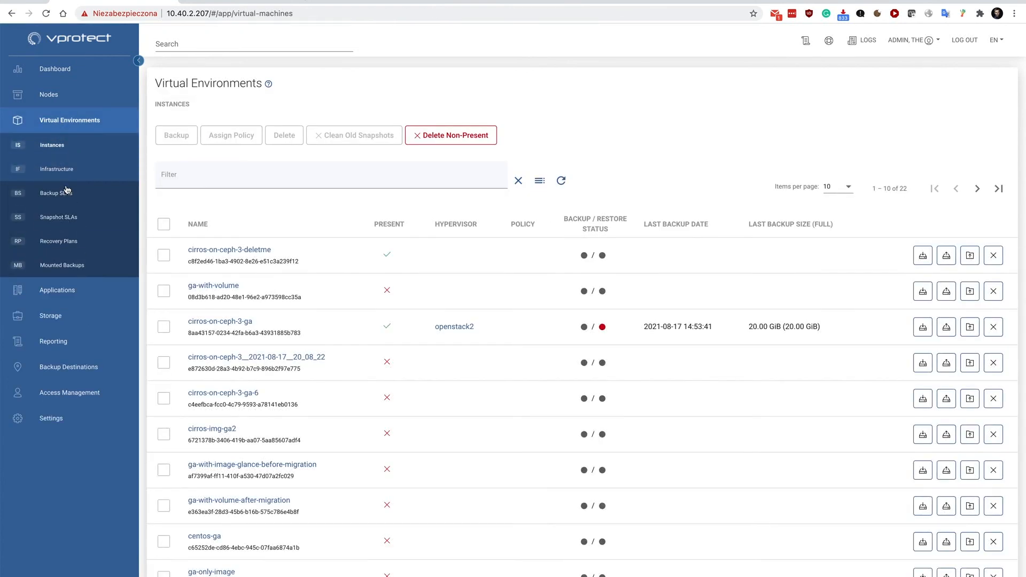
pyautogui.click(56, 192)
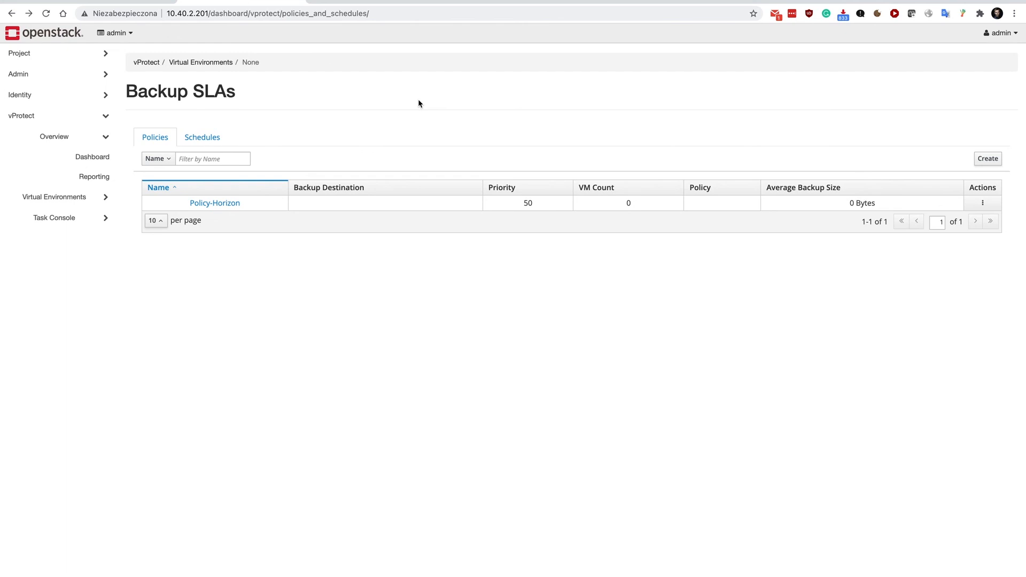
pyautogui.moveTo(462, 98)
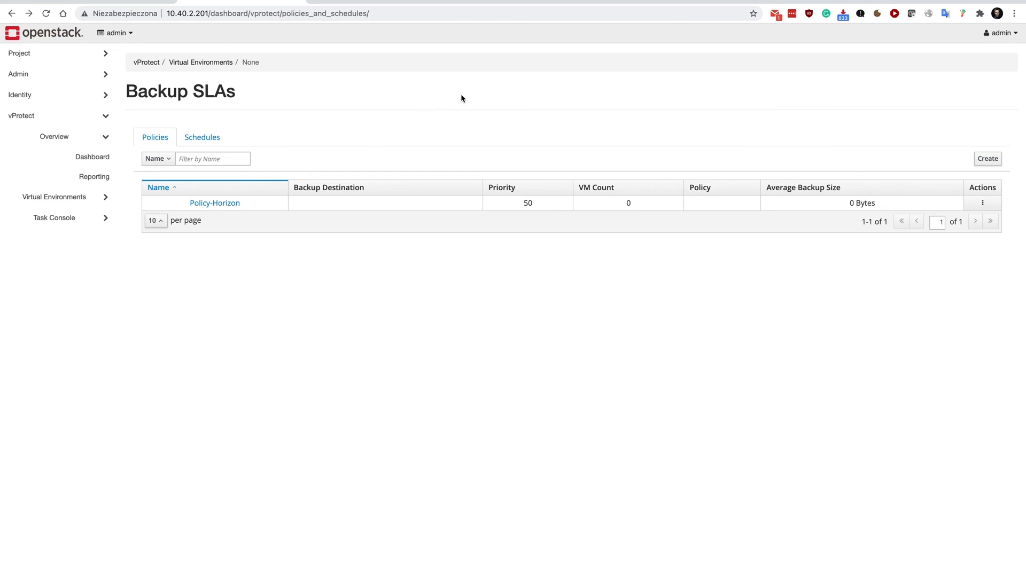